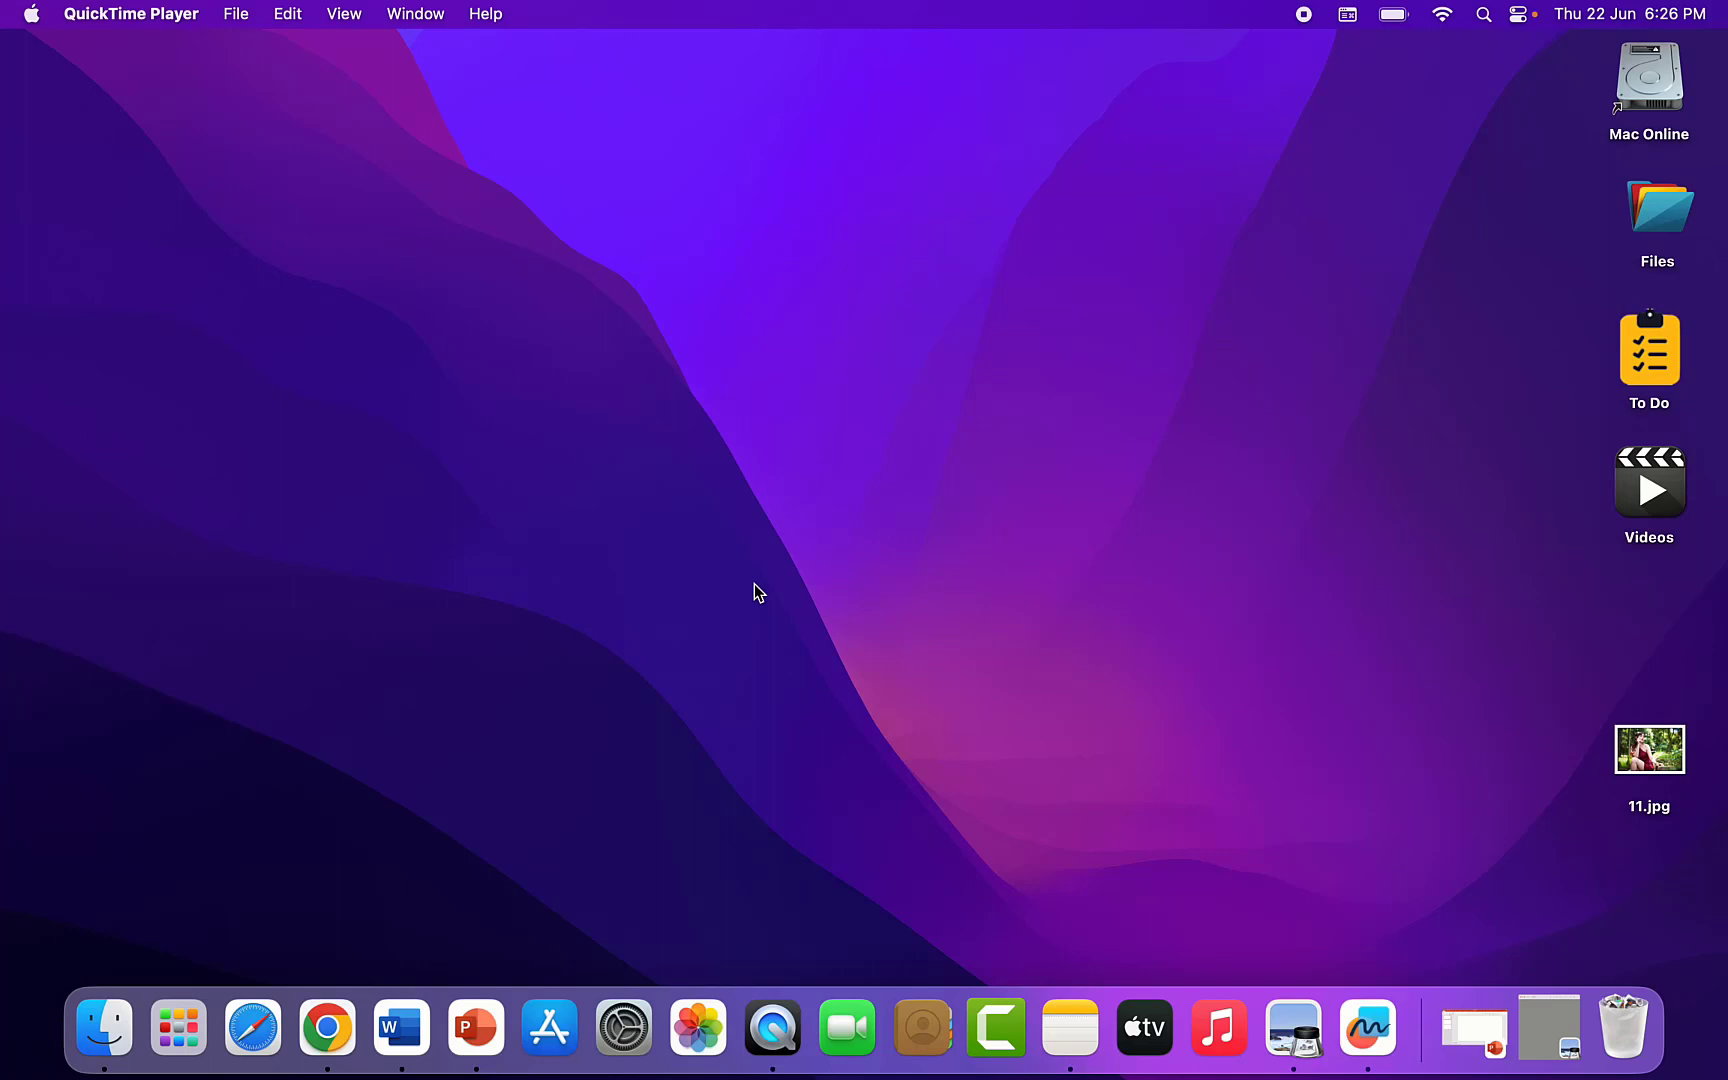
- Search Spotlight for 'q', then 'freeform', and clear the query
{"action": "type", "text": "q"}
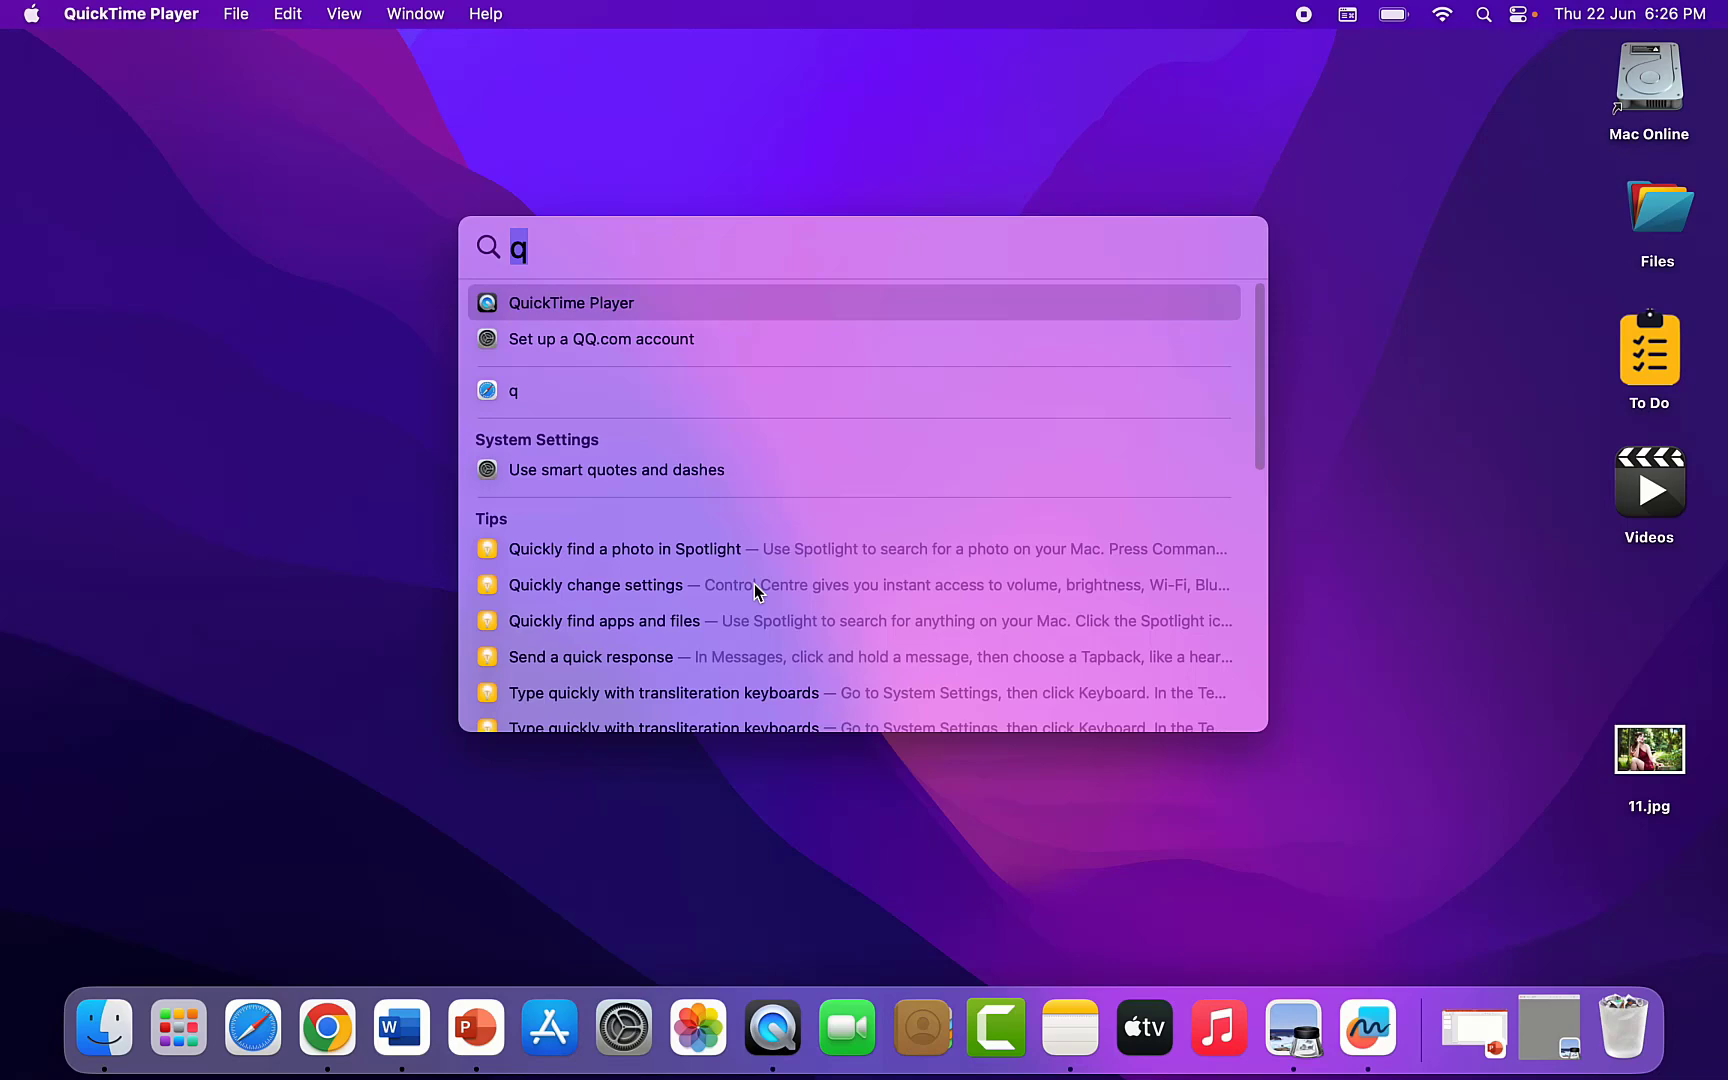
{"action": "type", "text": "freeform"}
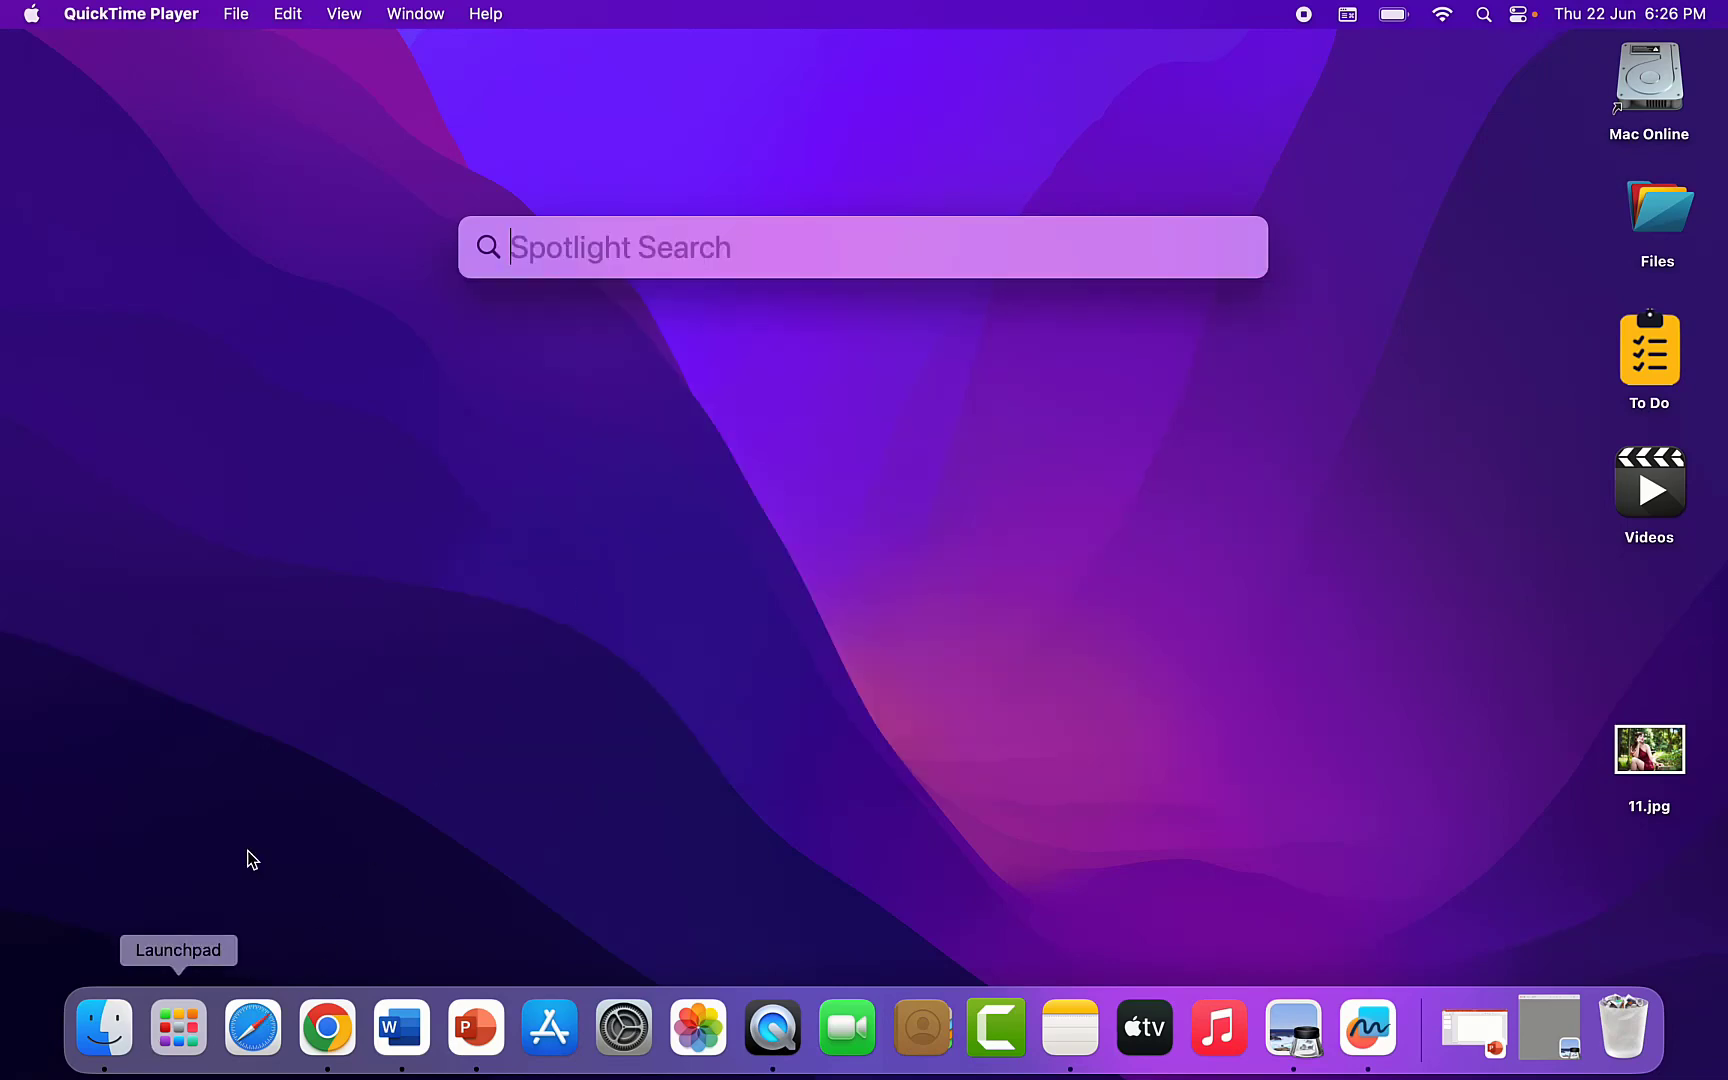
- Launch Freeform from Launchpad after browsing its app pages
{"action": "left_click", "coordinate": [177, 1026]}
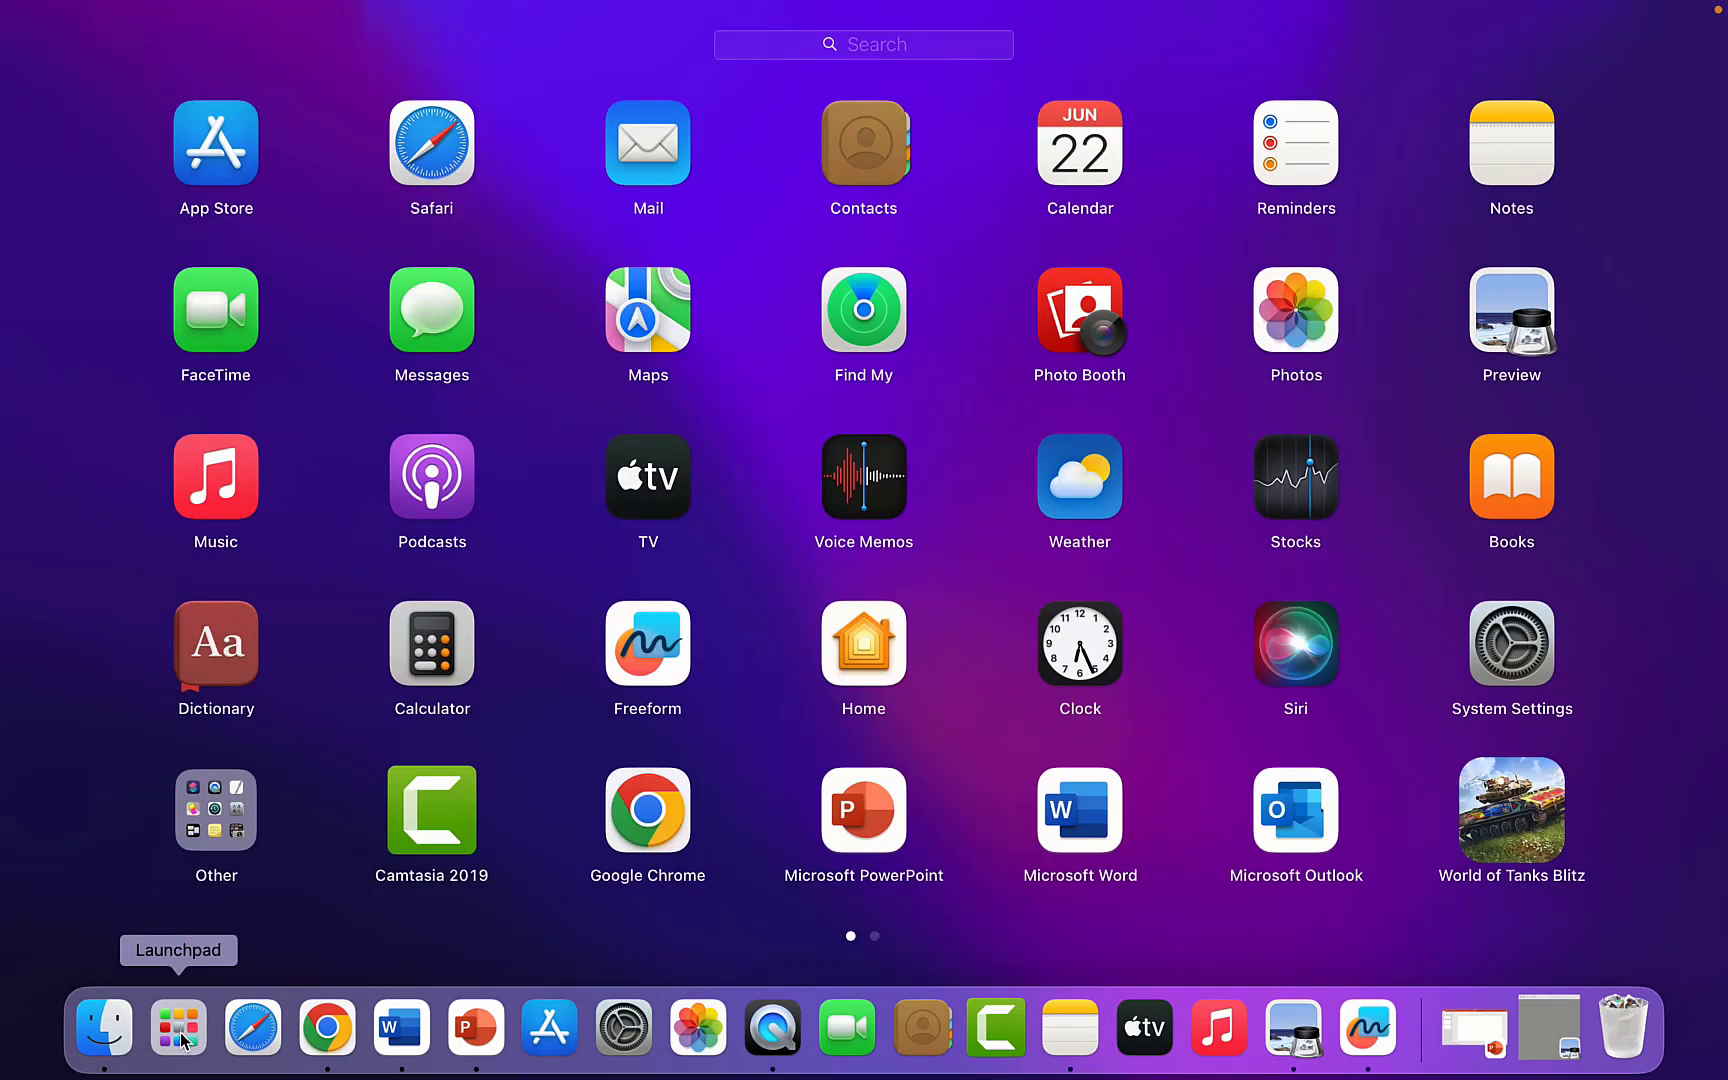
{"action": "mouse_move", "coordinate": [871, 705]}
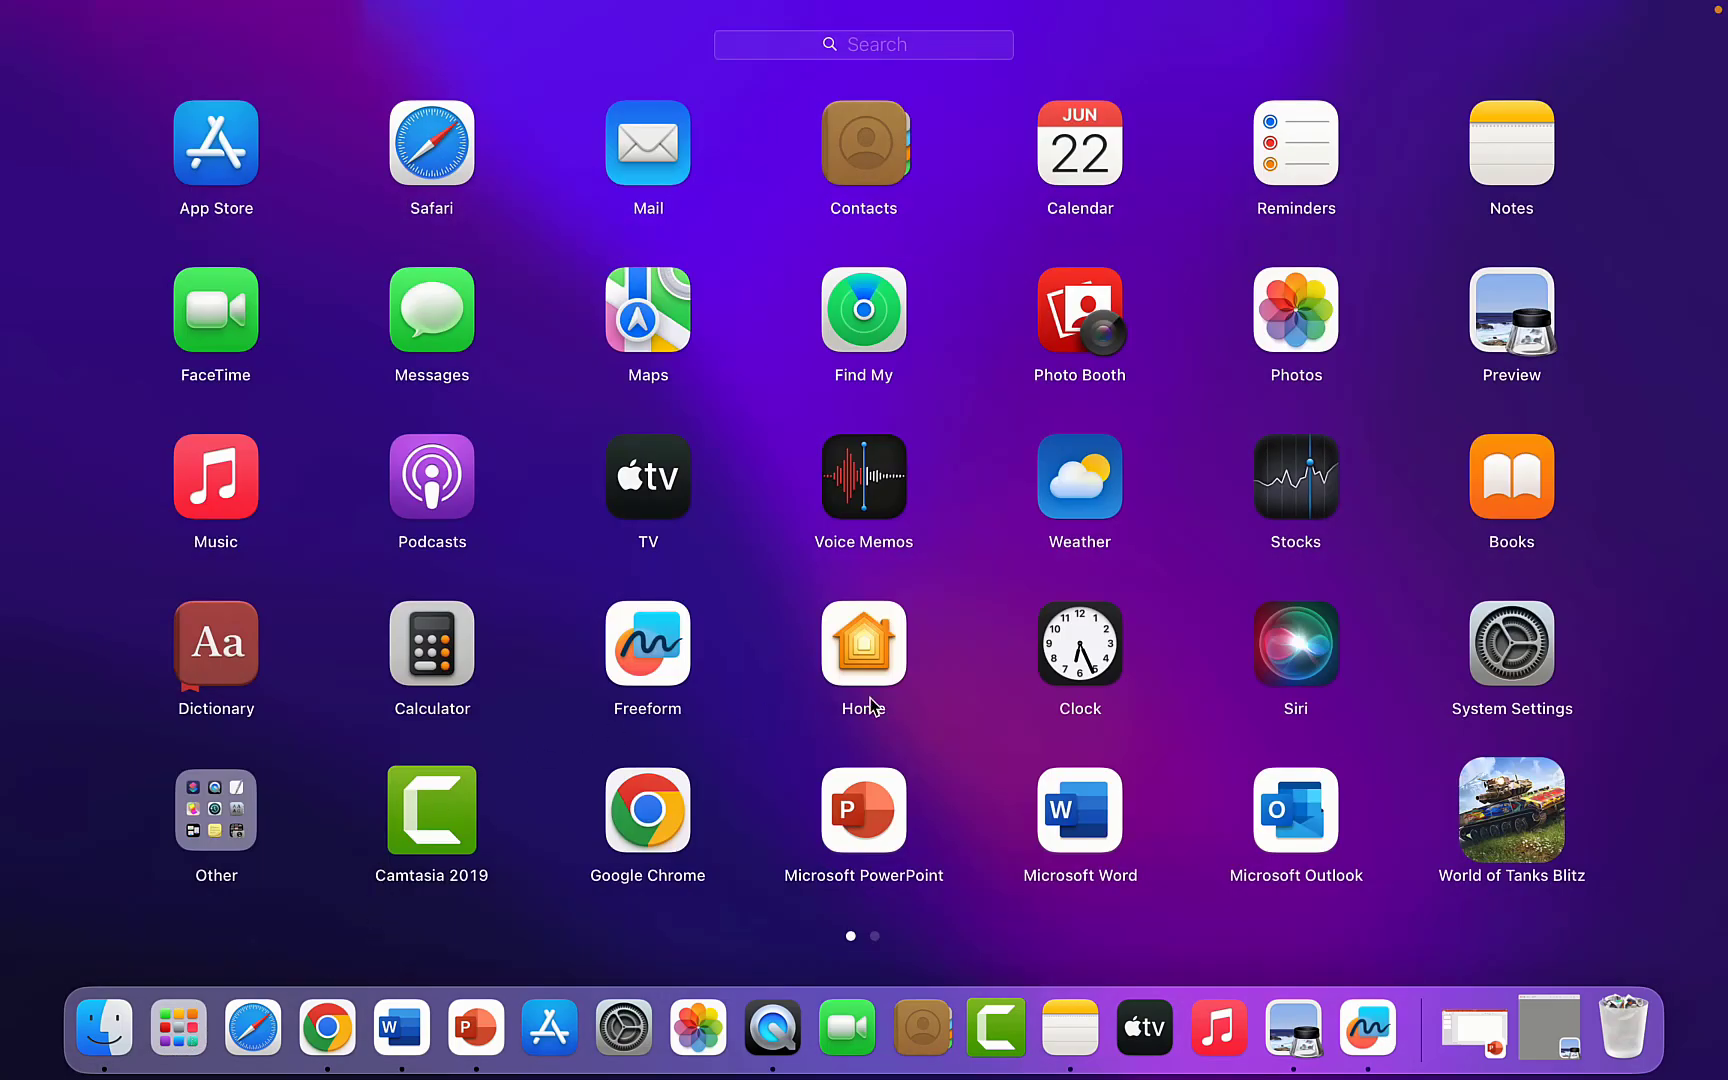
{"action": "scroll", "scroll_direction": "left", "scroll_amount": 3}
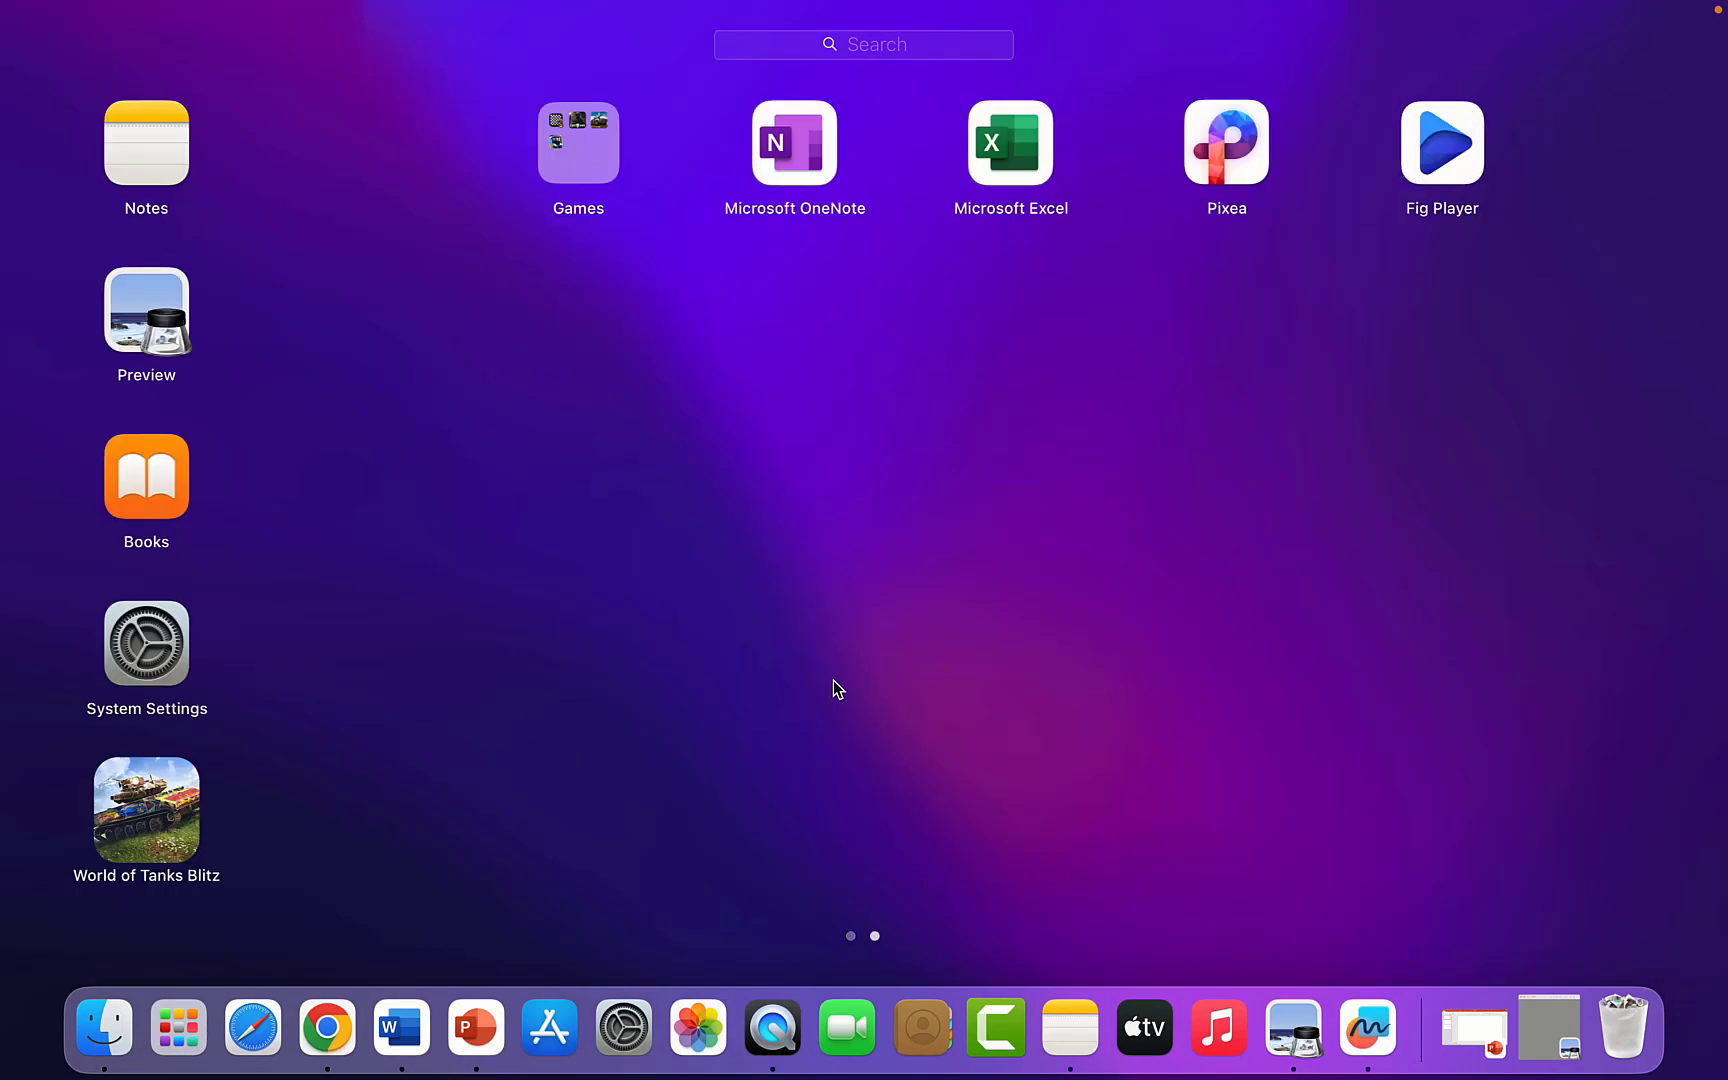
{"action": "left_click", "coordinate": [850, 936]}
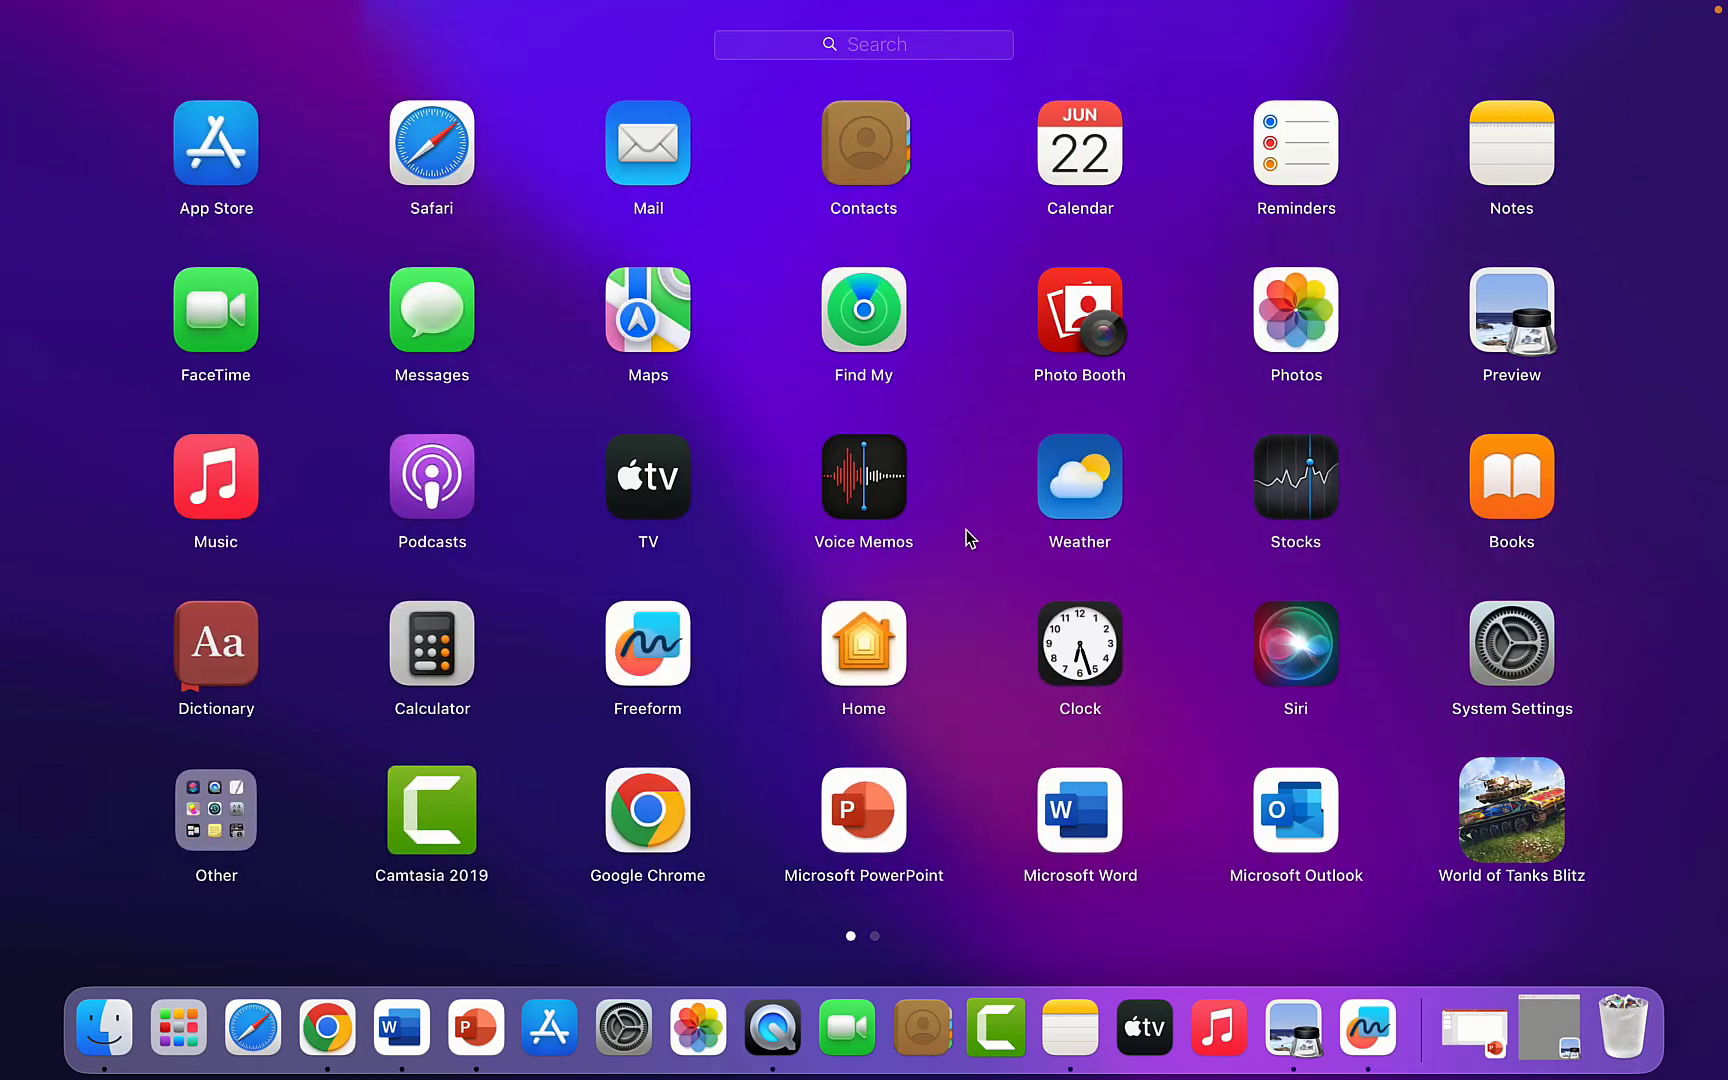
{"action": "mouse_move", "coordinate": [647, 667]}
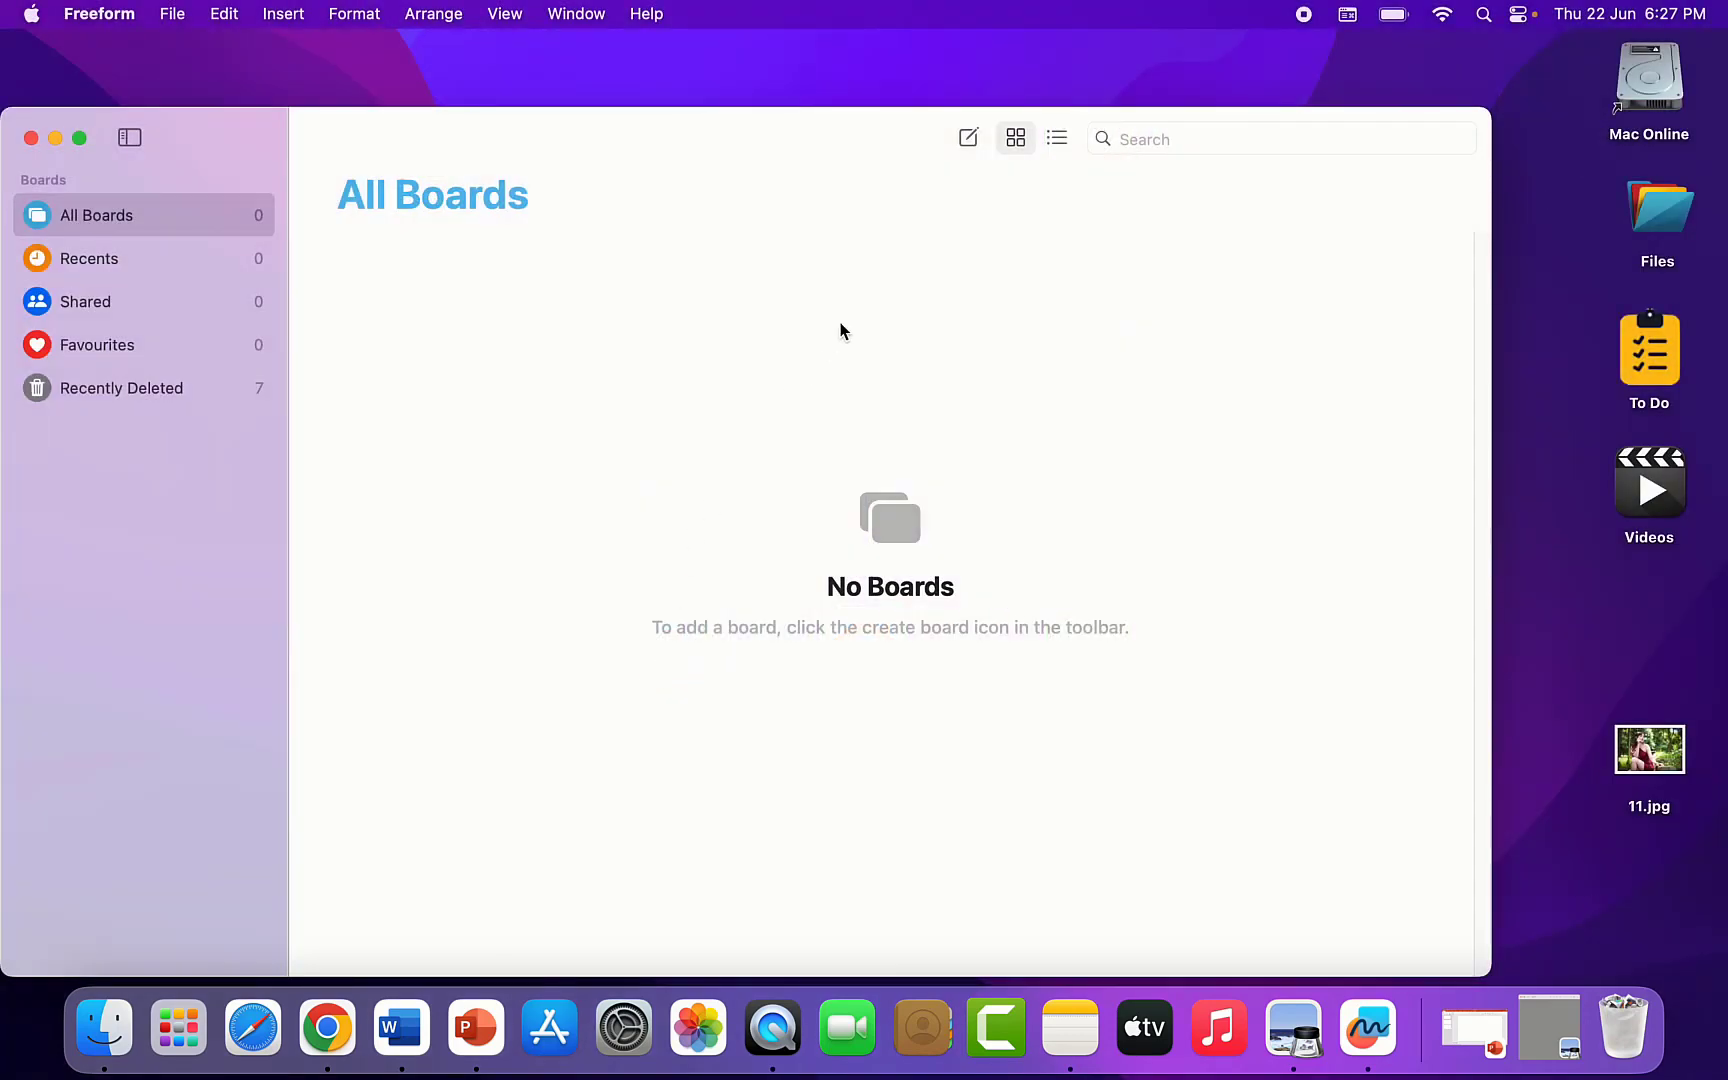
{"action": "mouse_move", "coordinate": [968, 138]}
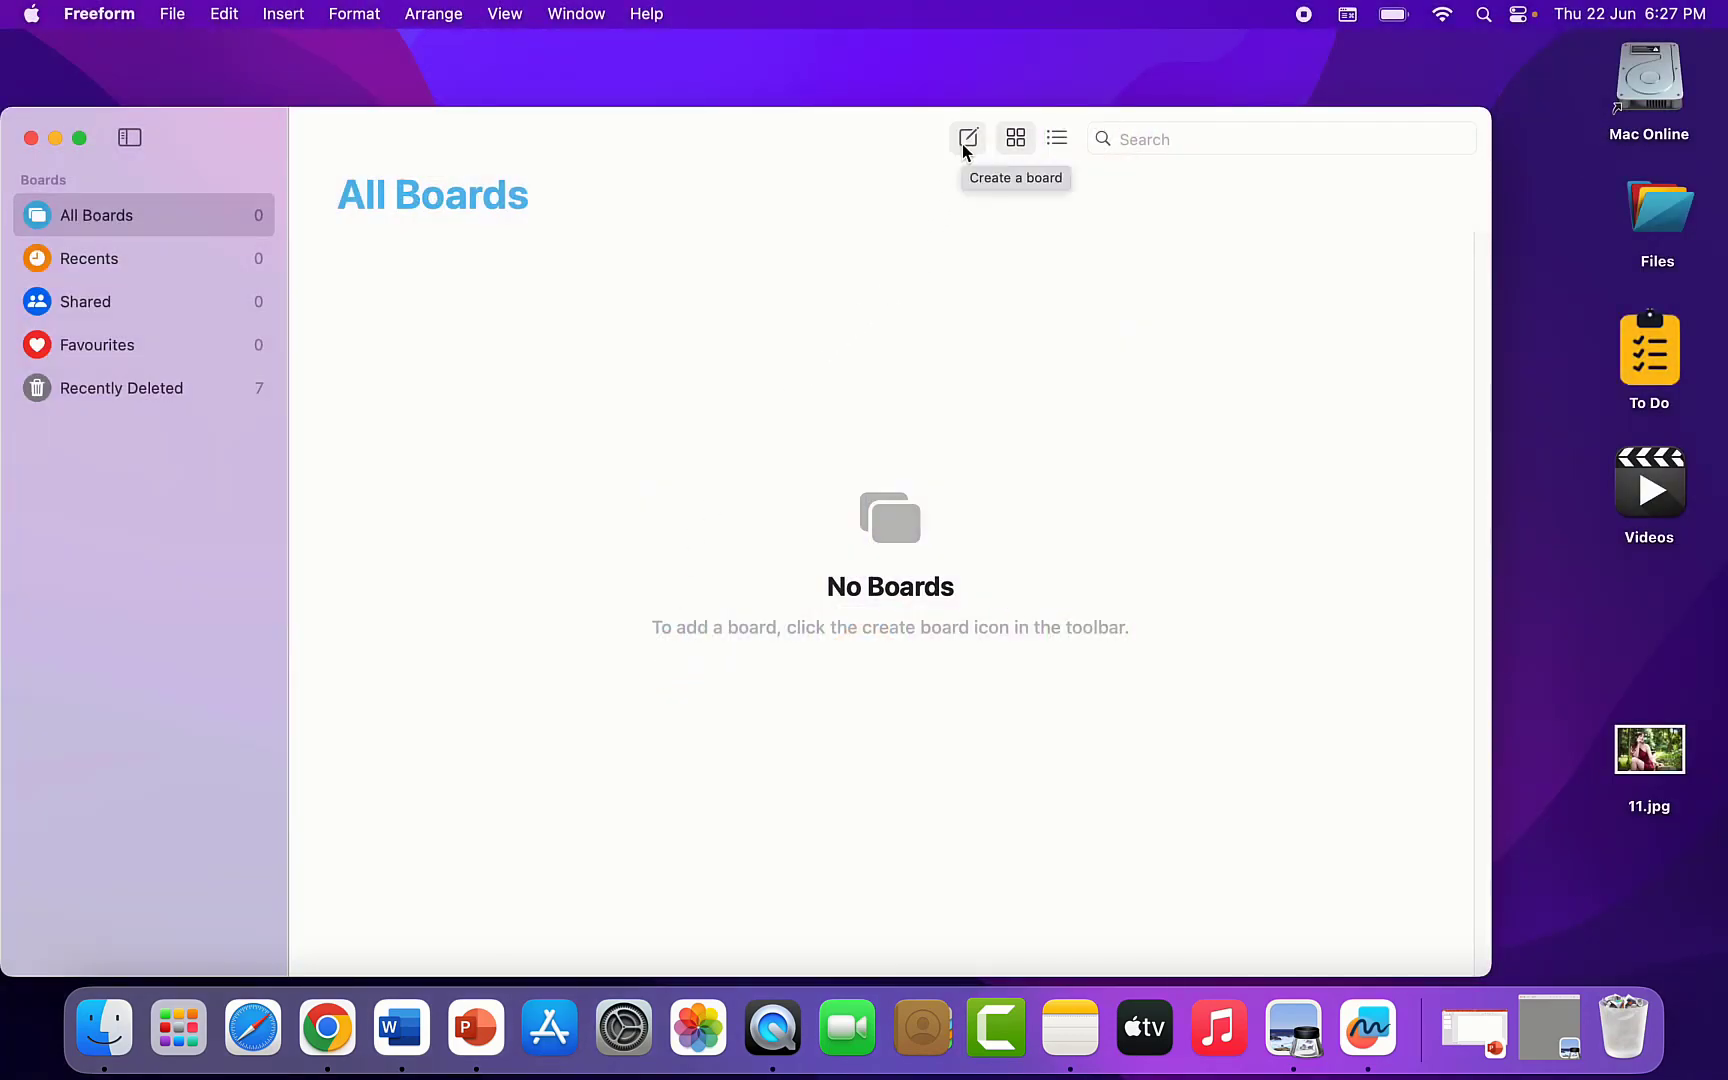
- Create a new Untitled board with the Create a board button
{"action": "left_click", "coordinate": [968, 138]}
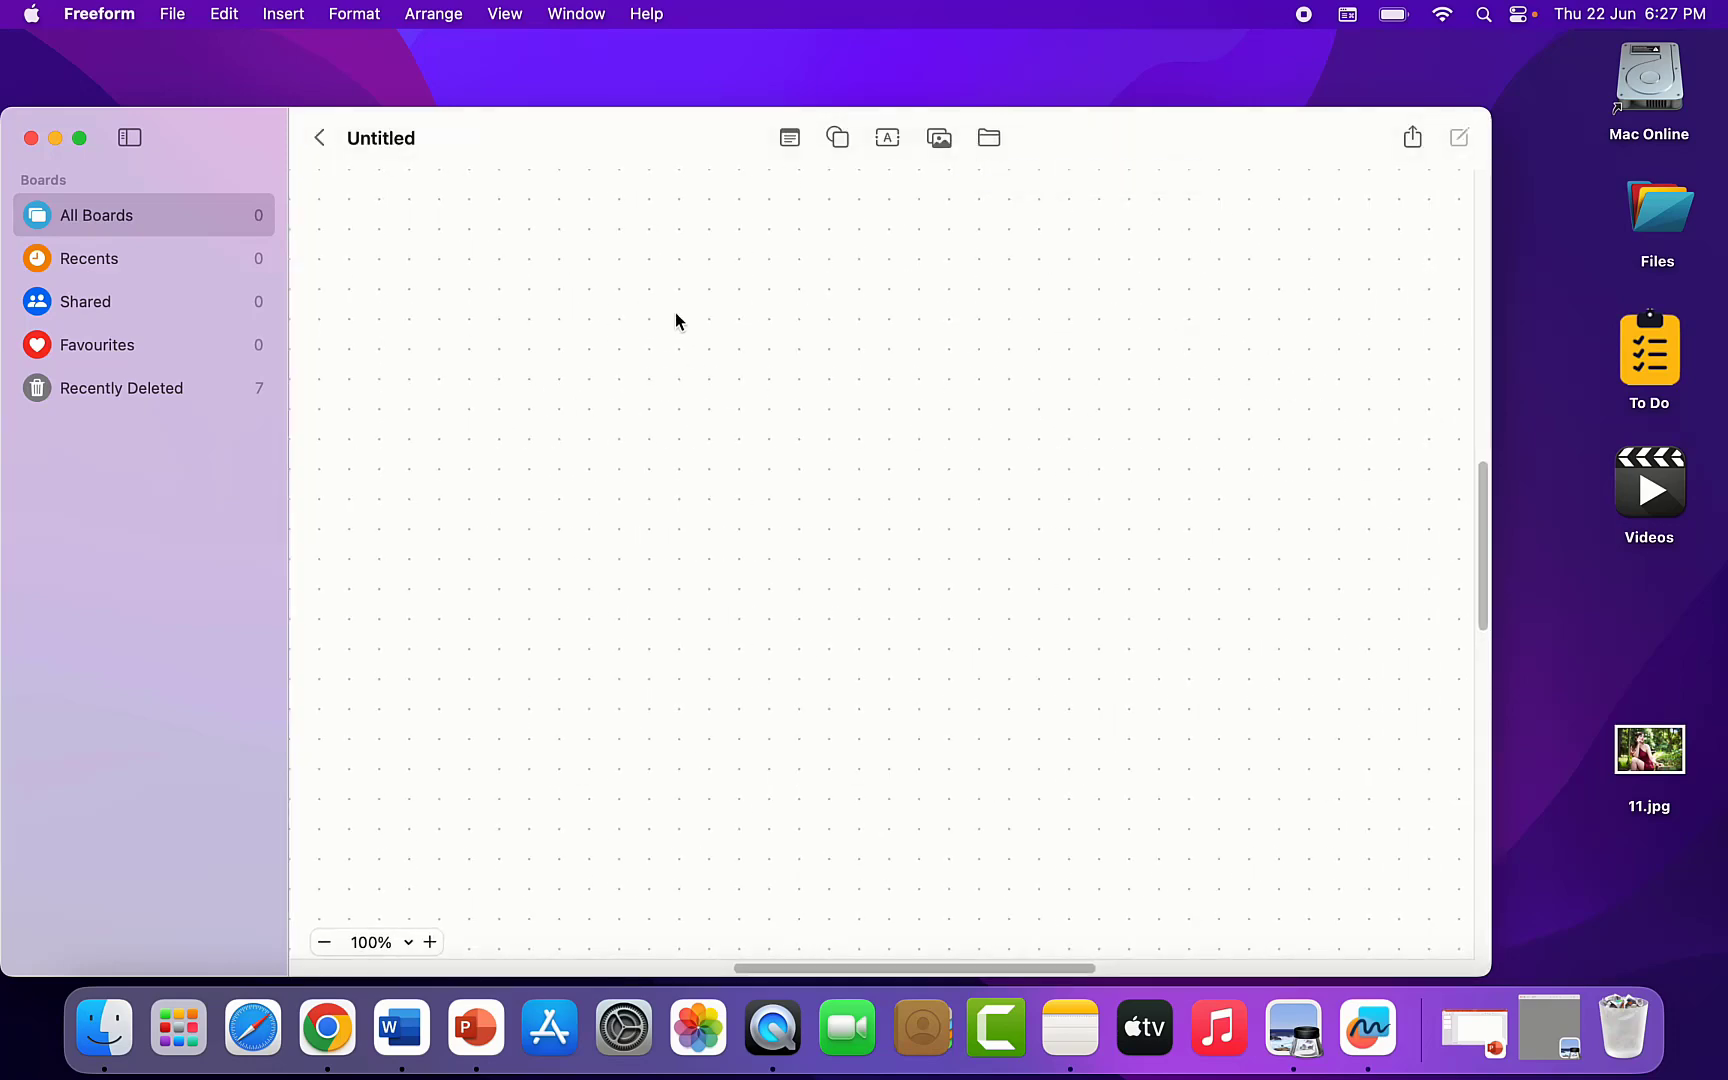
{"action": "mouse_move", "coordinate": [1673, 787]}
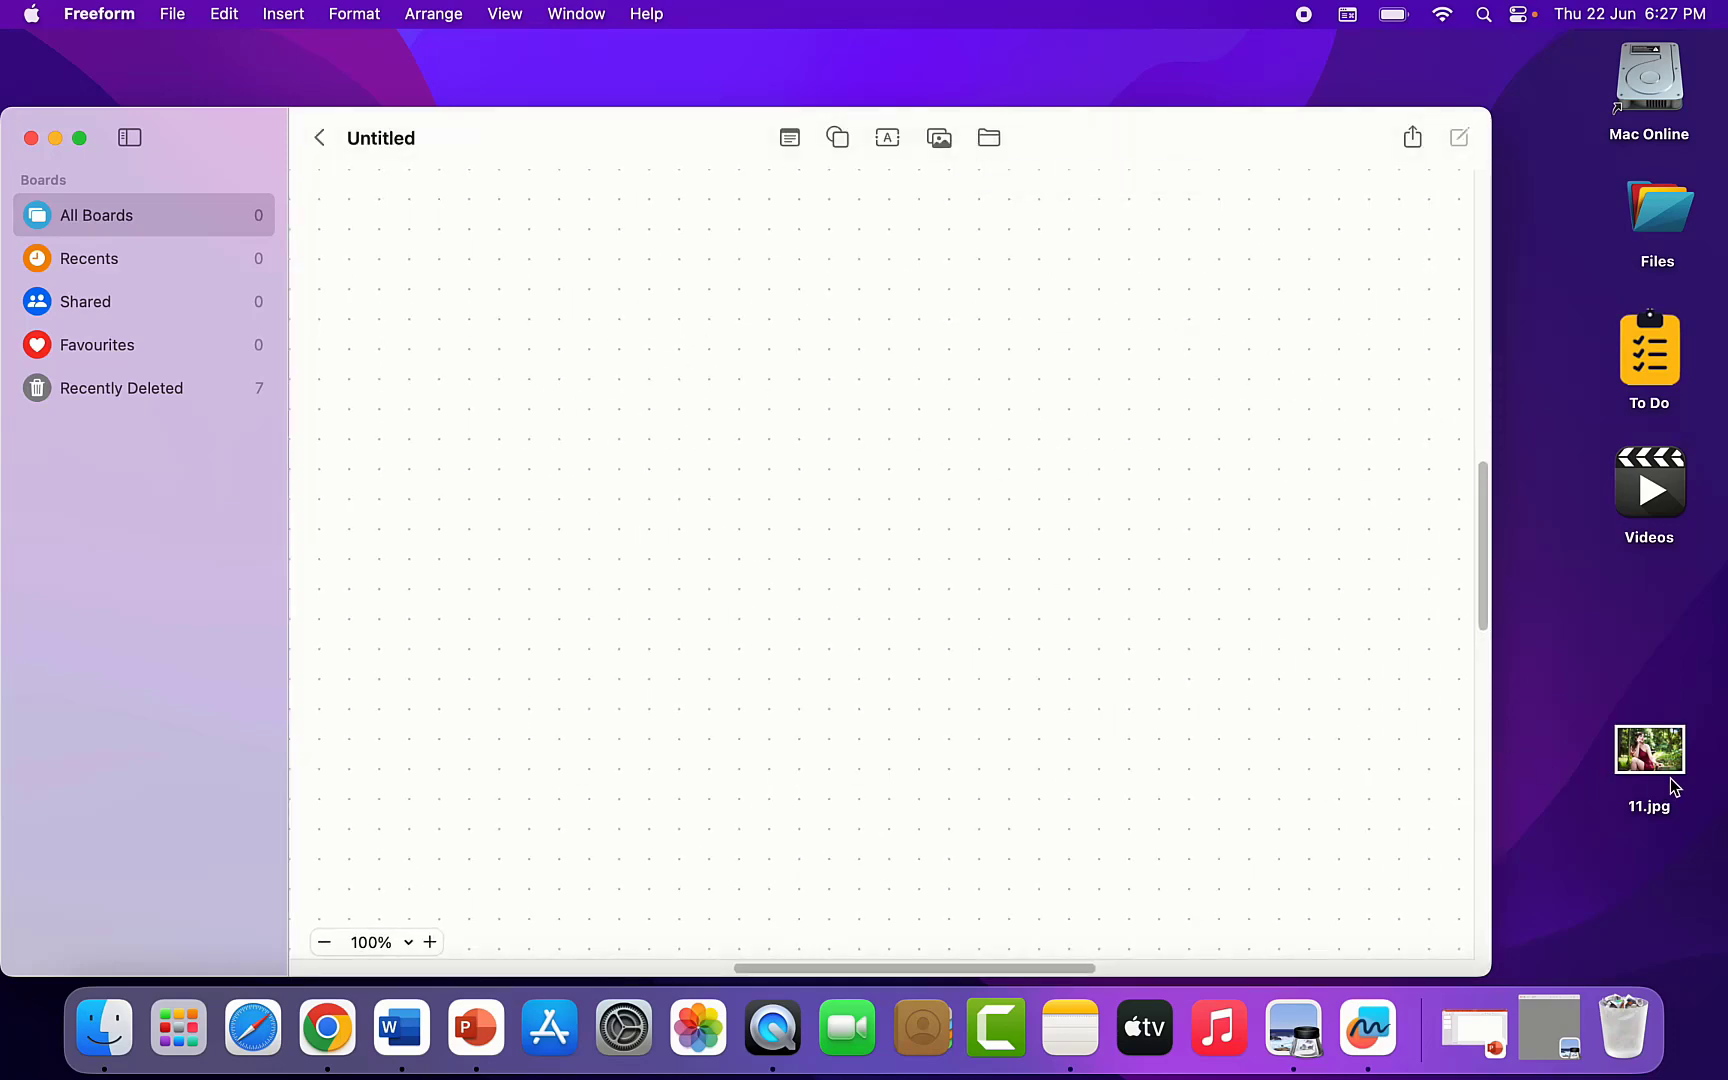
- Place 11.jpg on the board at original size, then shrink it to about 14 × 9.5 cm
{"action": "left_click_drag", "start_coordinate": [1650, 749], "coordinate": [946, 579]}
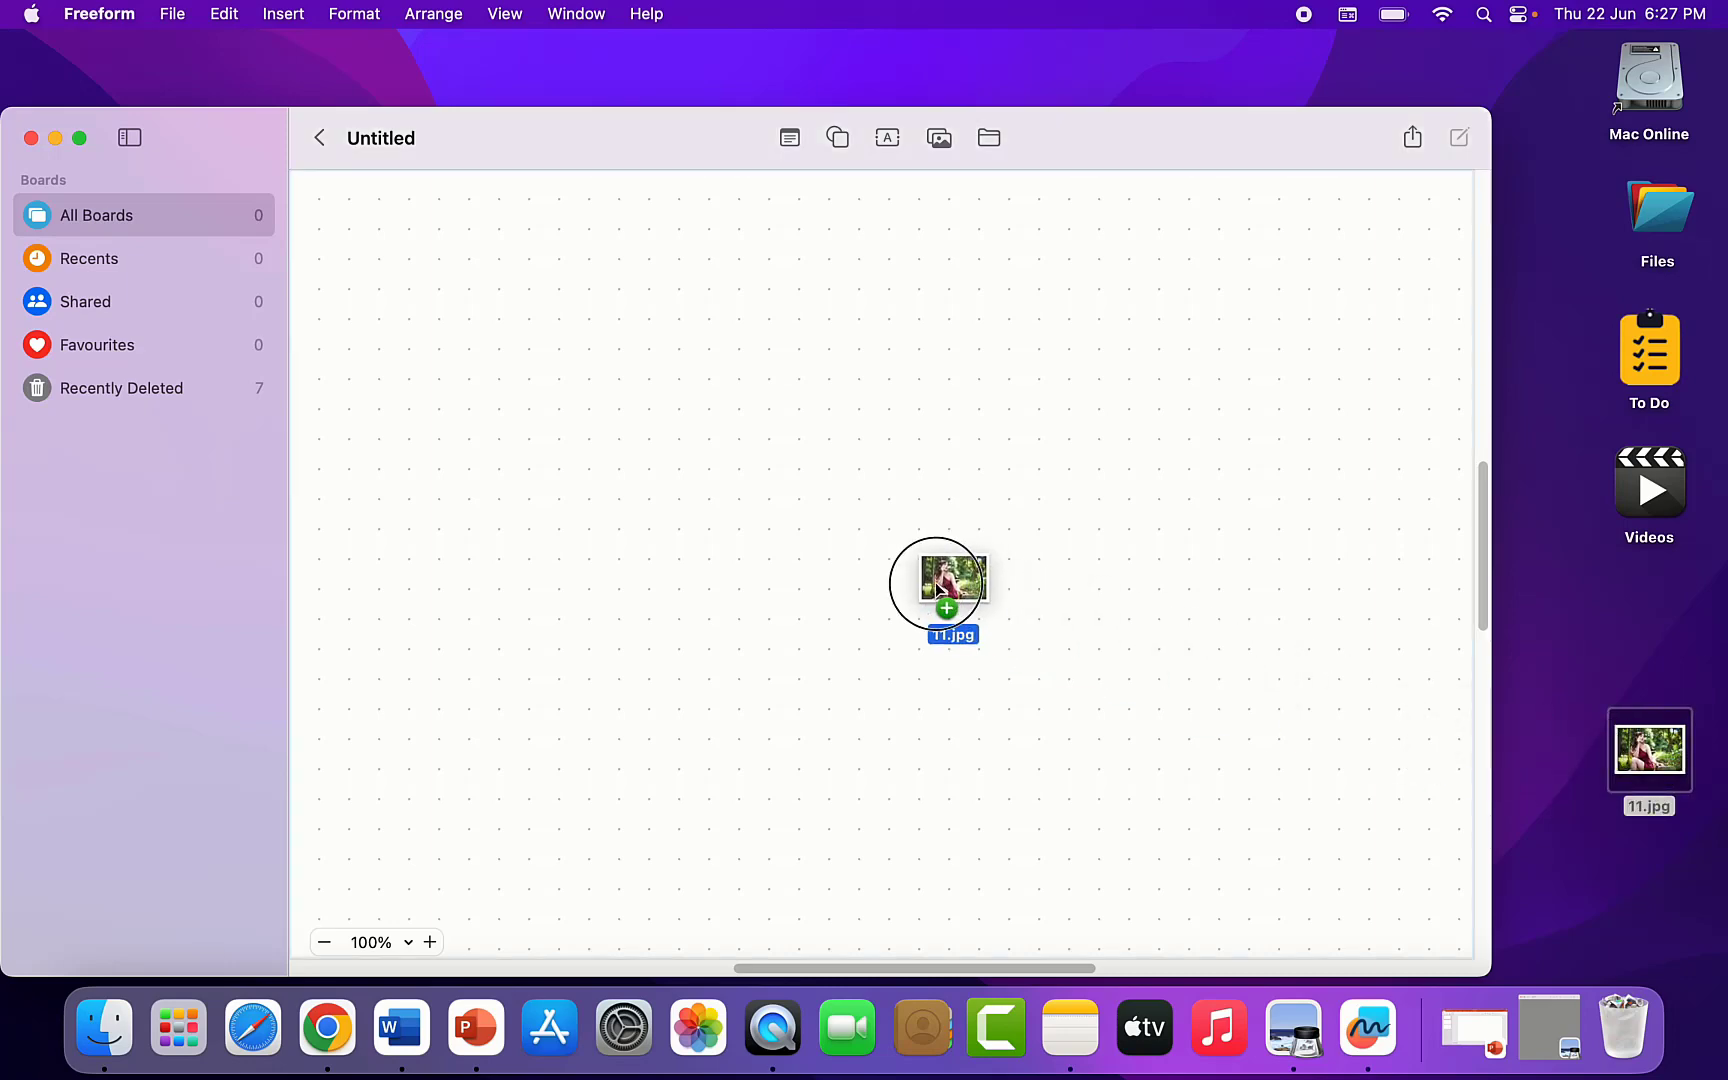
{"action": "left_click_drag", "start_coordinate": [942, 579], "coordinate": [540, 435]}
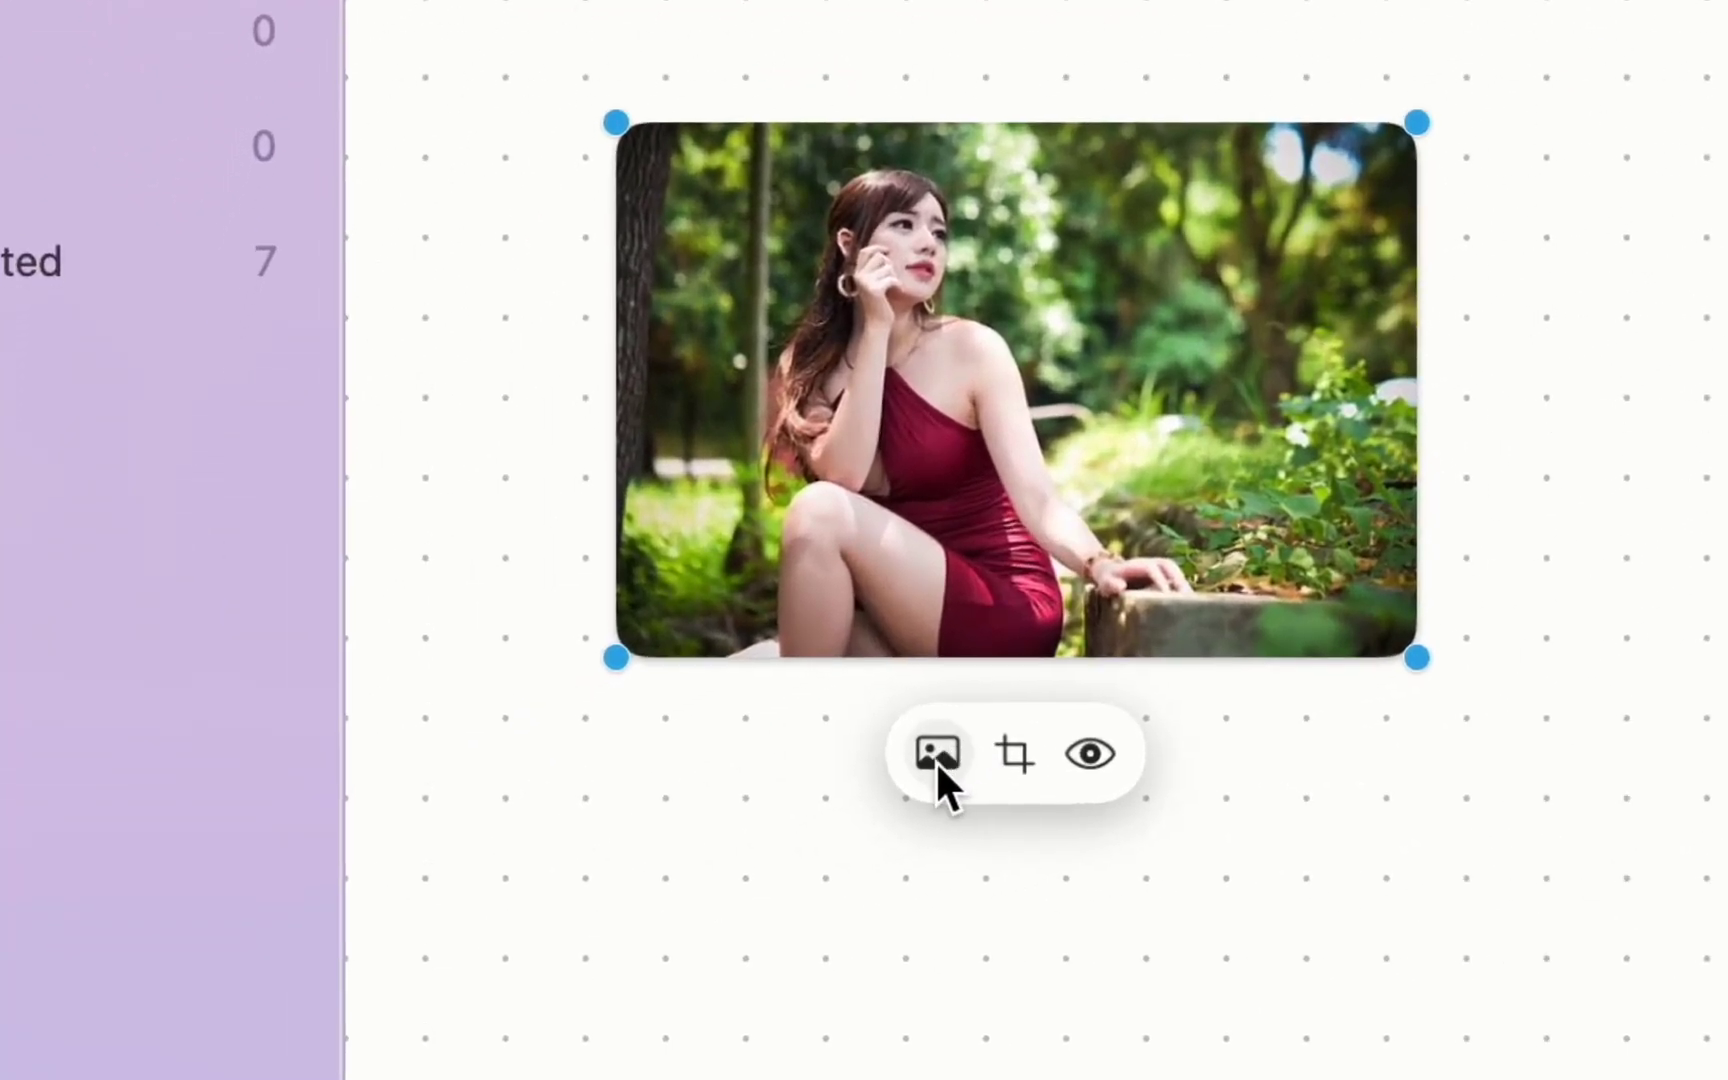
{"action": "left_click", "coordinate": [936, 753]}
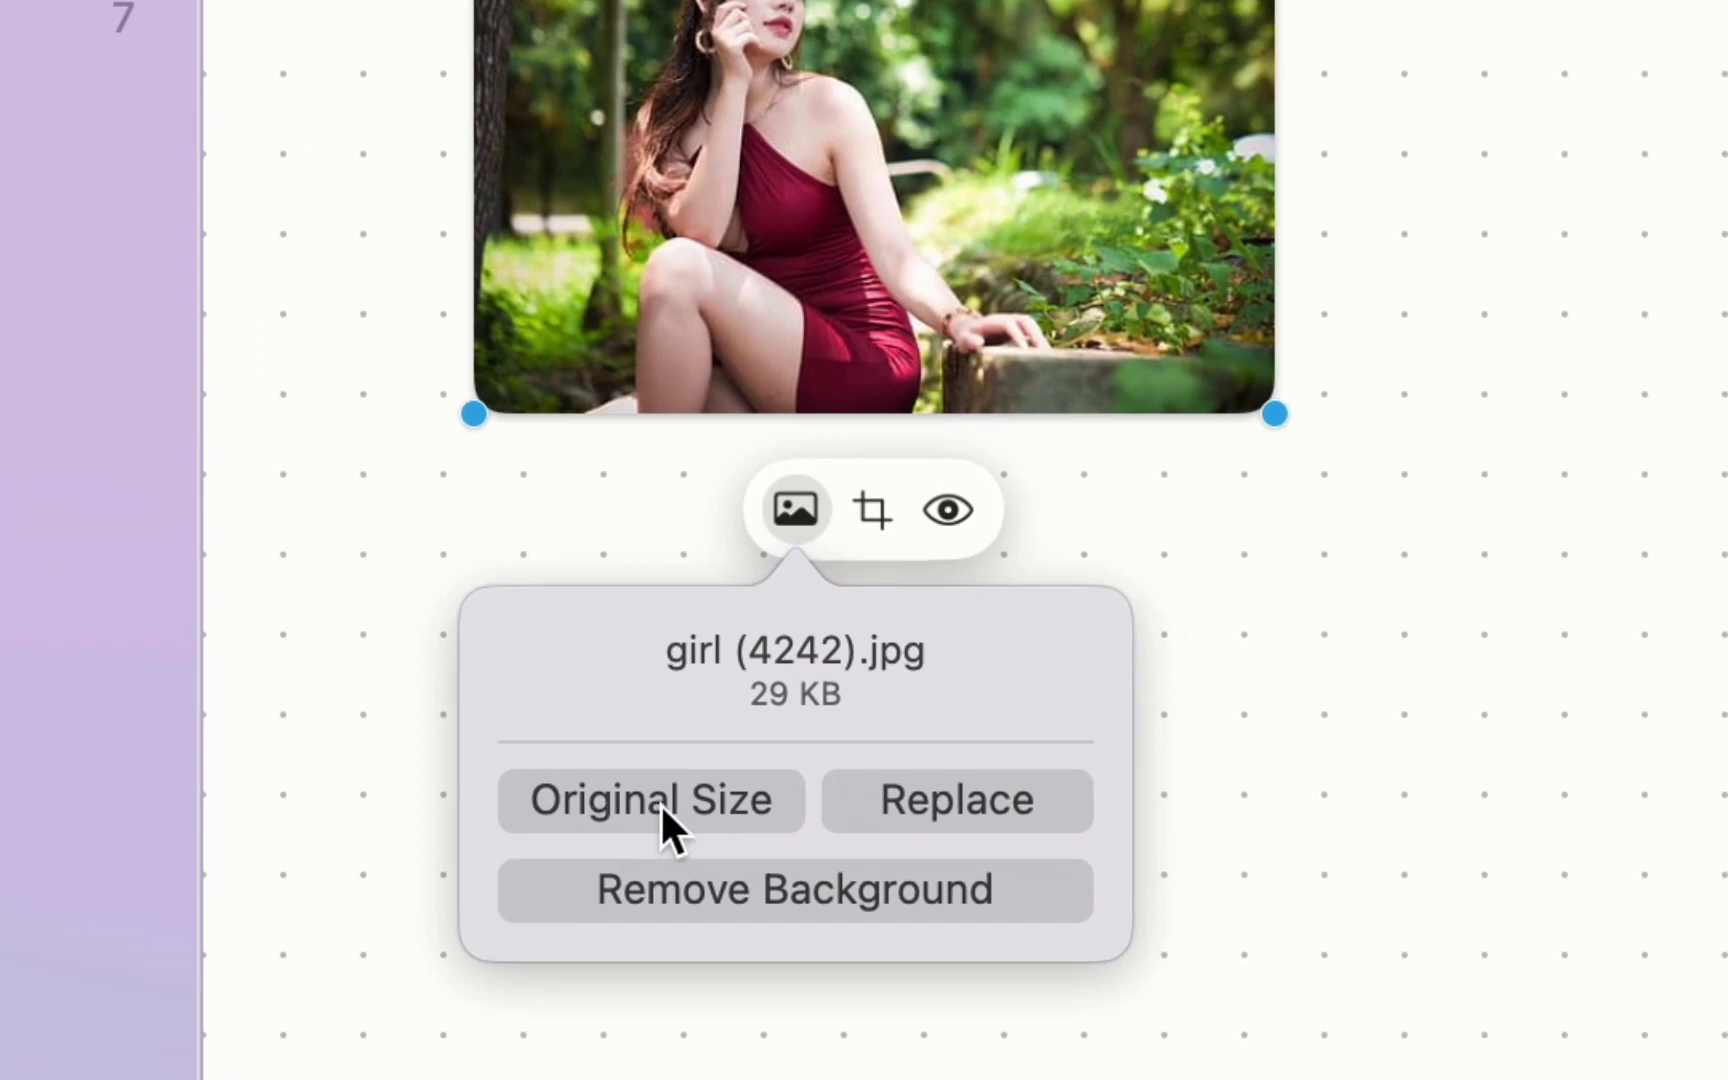
{"action": "left_click", "coordinate": [650, 799]}
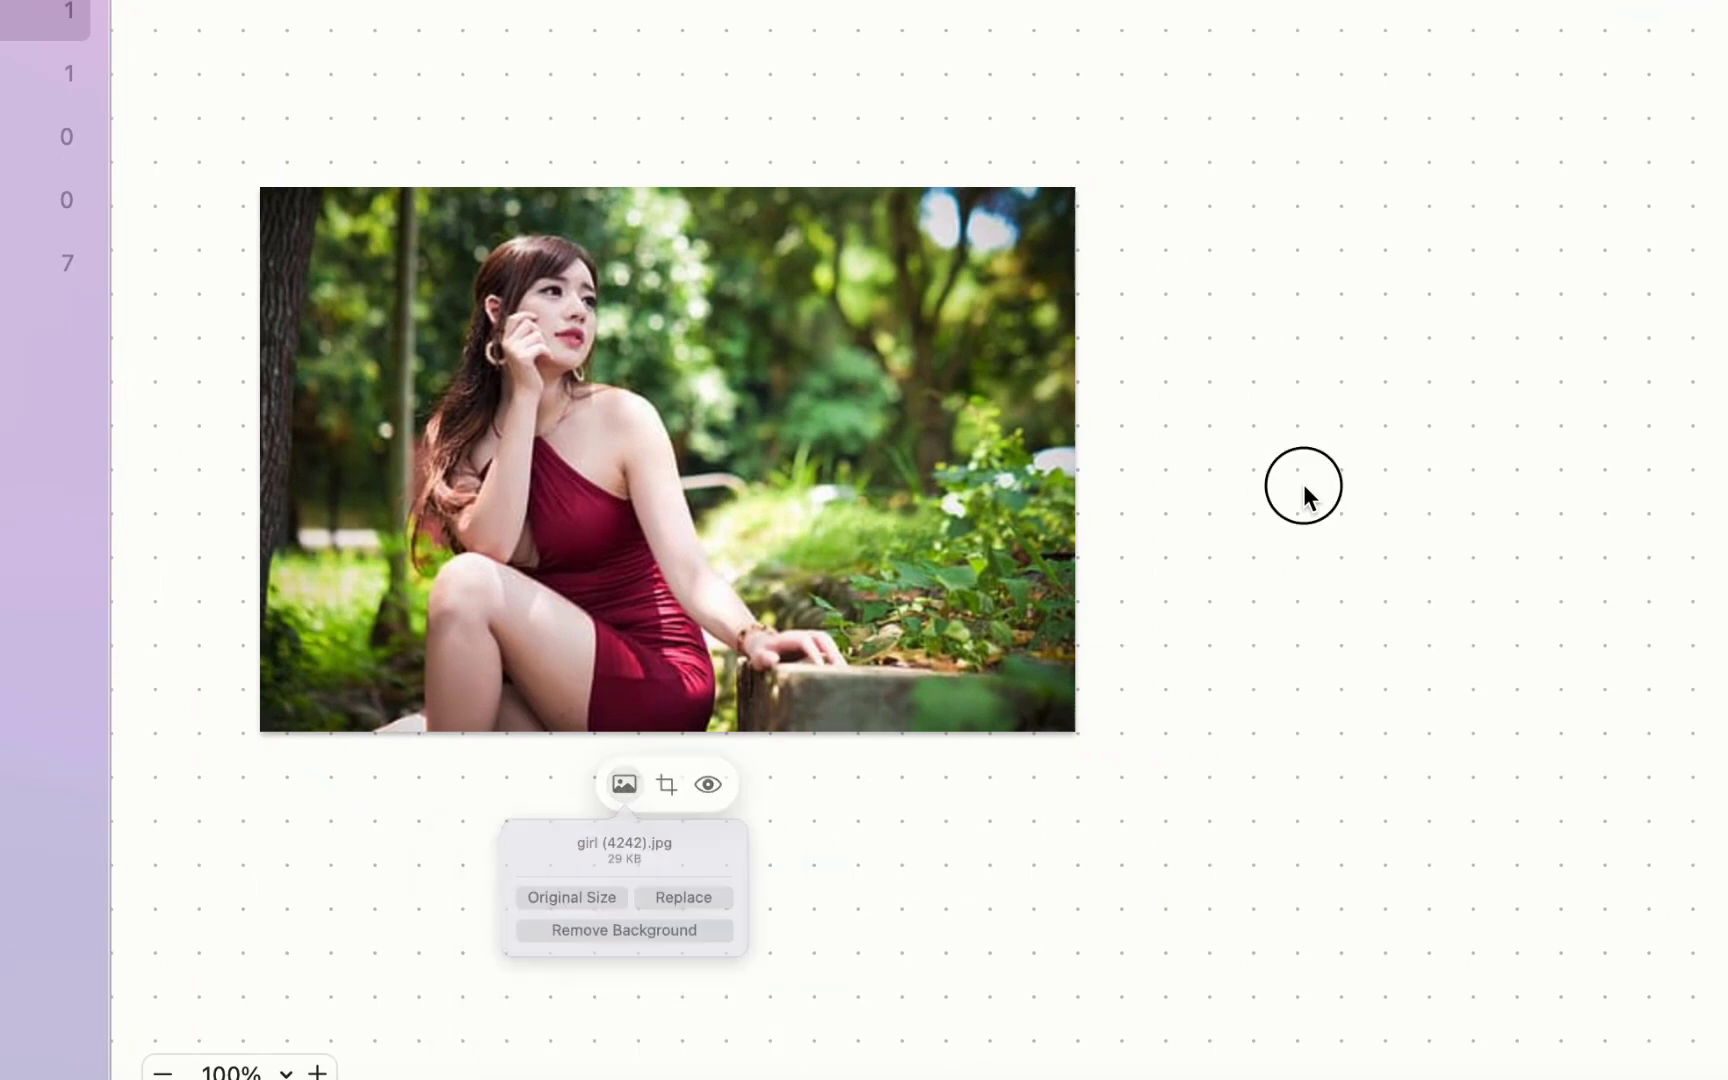
{"action": "left_click_drag", "start_coordinate": [1069, 193], "coordinate": [968, 258]}
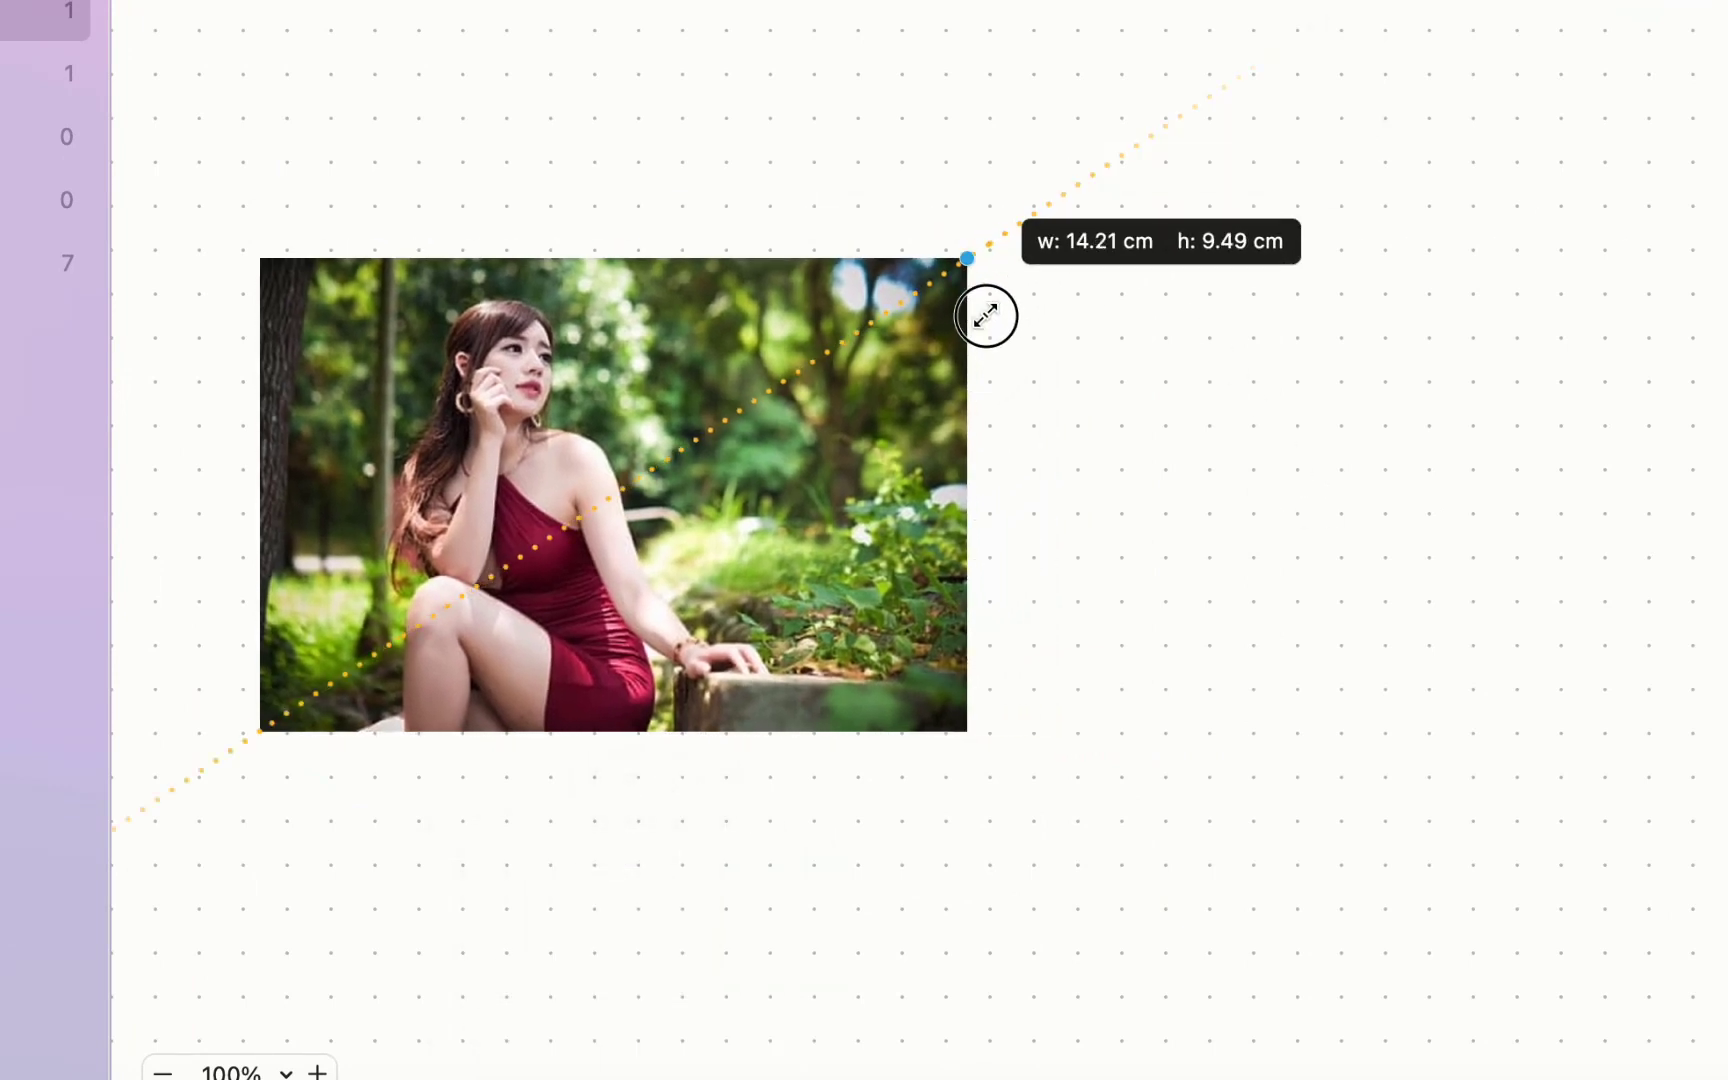
{"action": "left_click_drag", "start_coordinate": [966, 257], "coordinate": [1052, 201]}
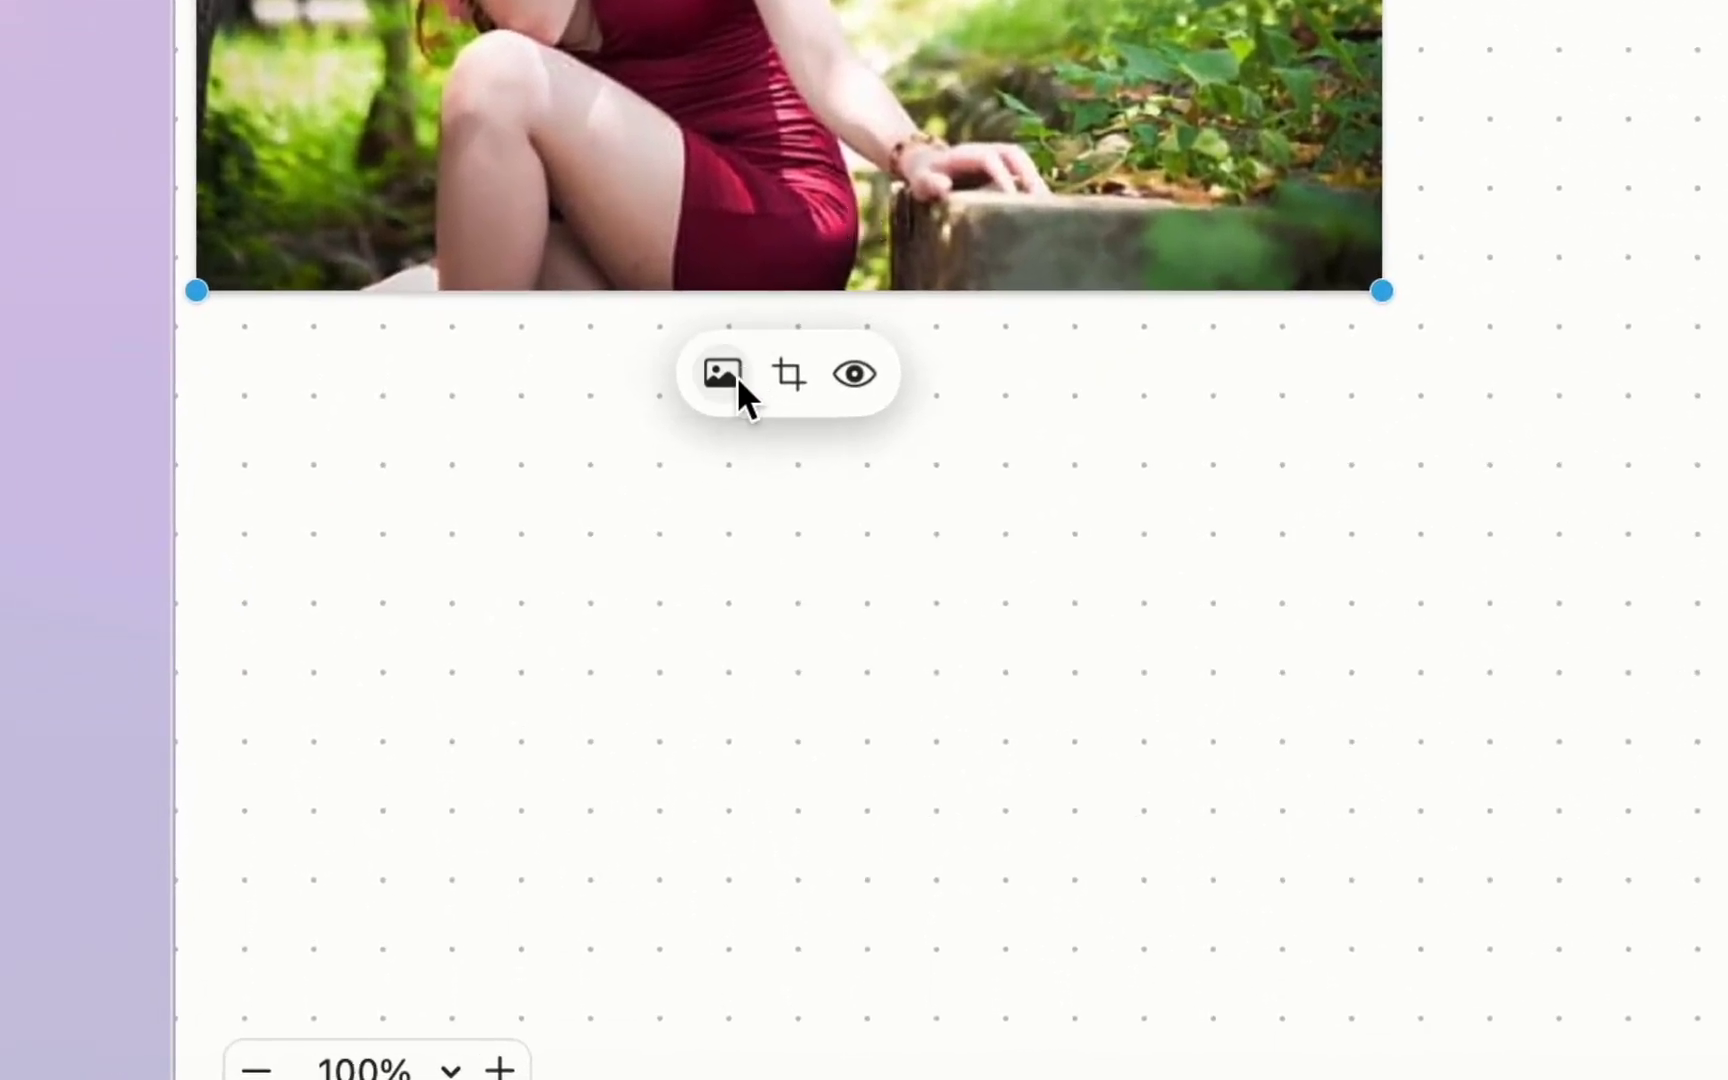
{"action": "left_click", "coordinate": [722, 372]}
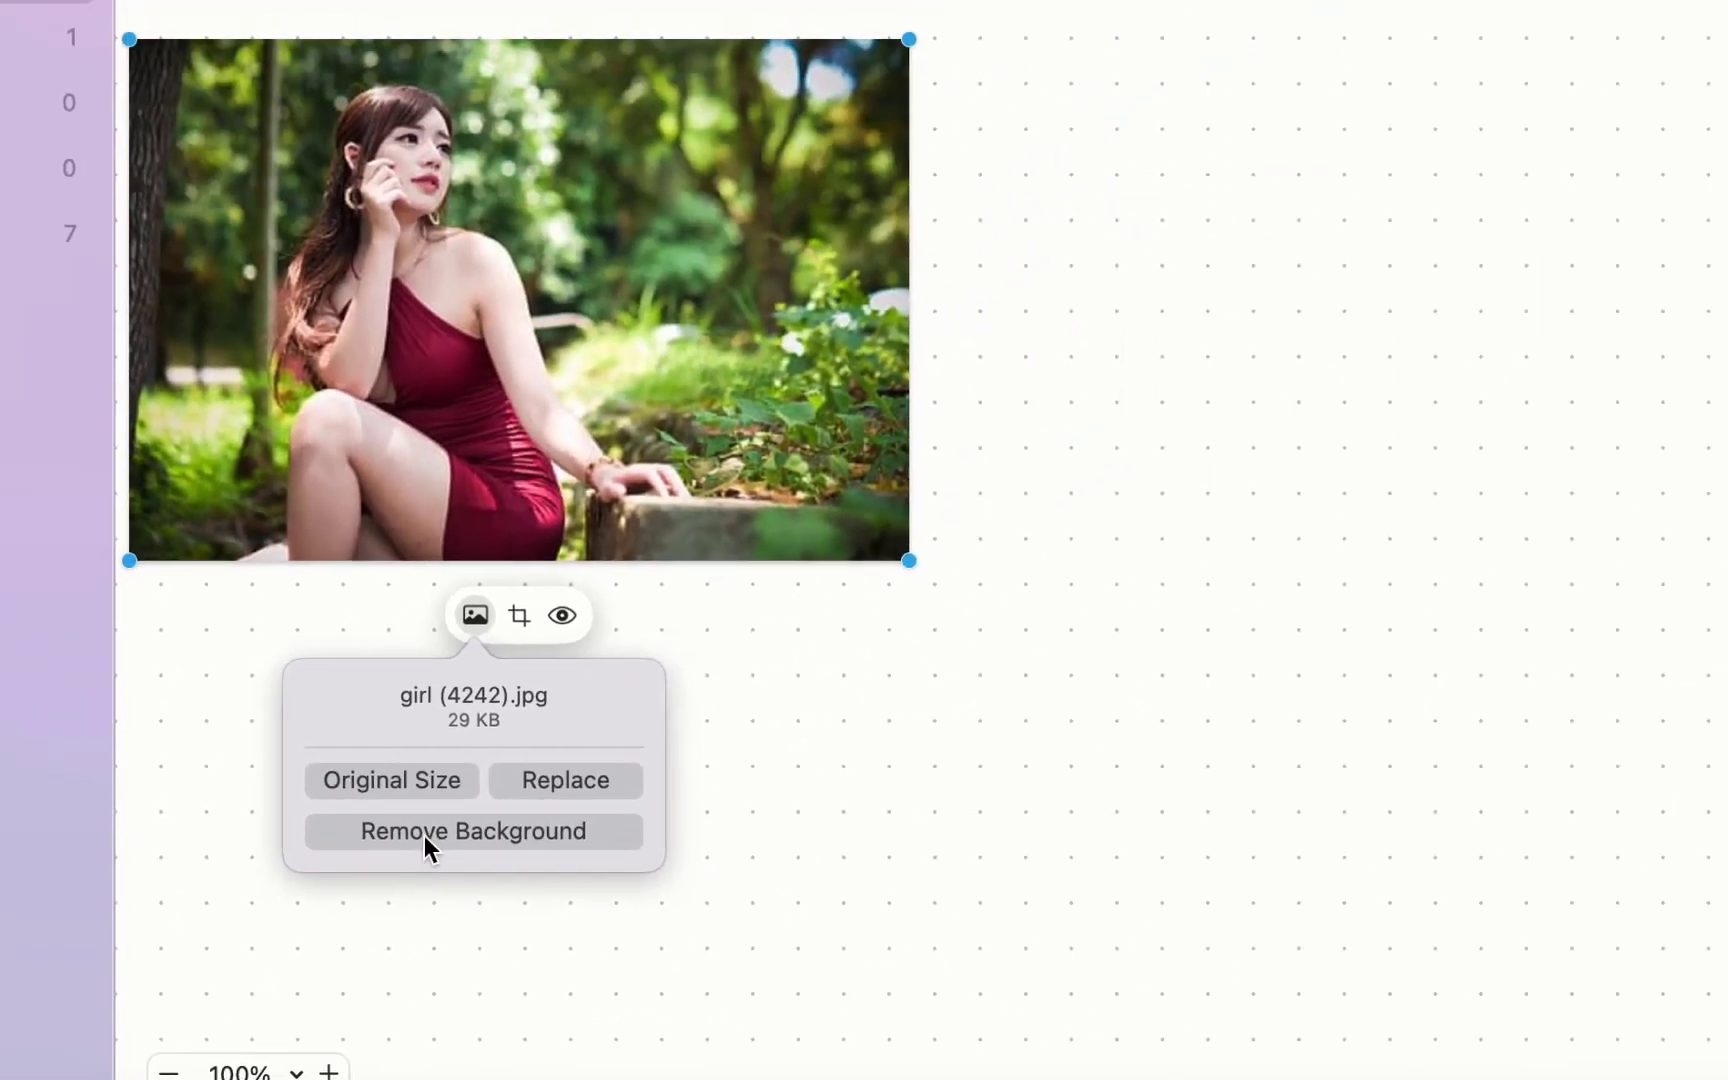
{"action": "left_click", "coordinate": [473, 830]}
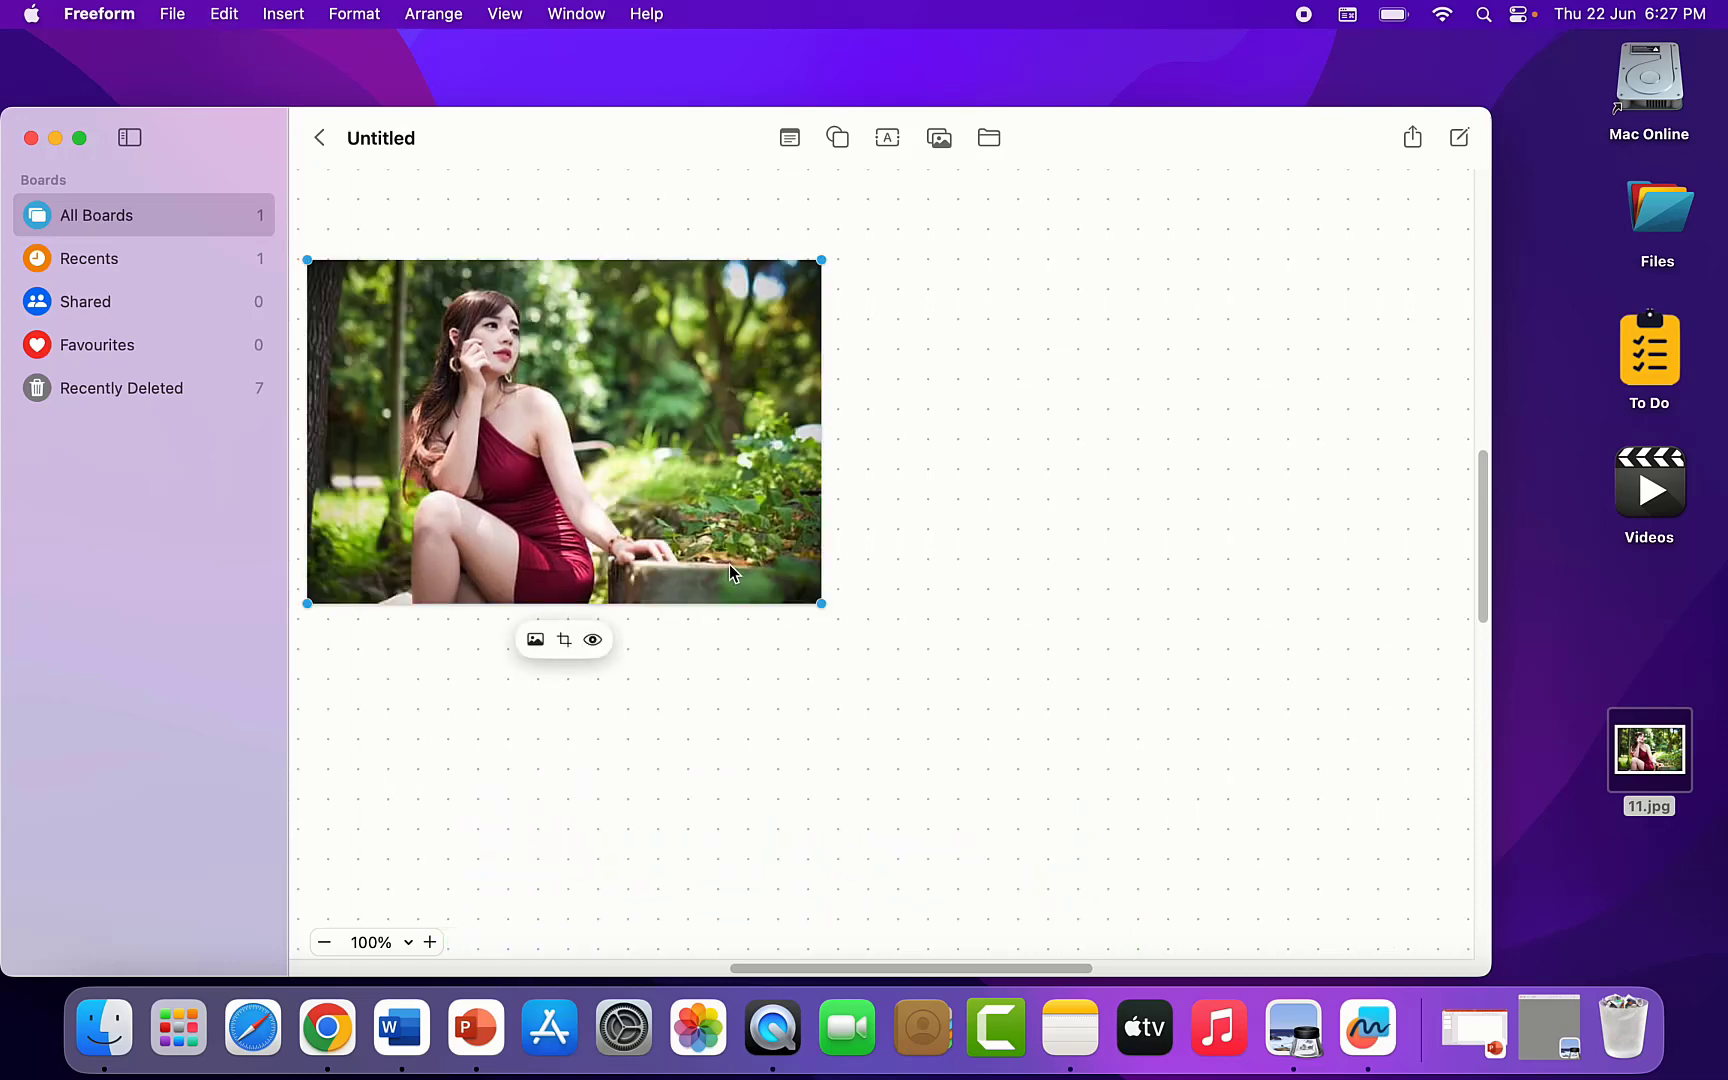
- Duplicate the photo to its right and remove the duplicate's background
{"action": "left_click_drag", "start_coordinate": [562, 430], "coordinate": [854, 534]}
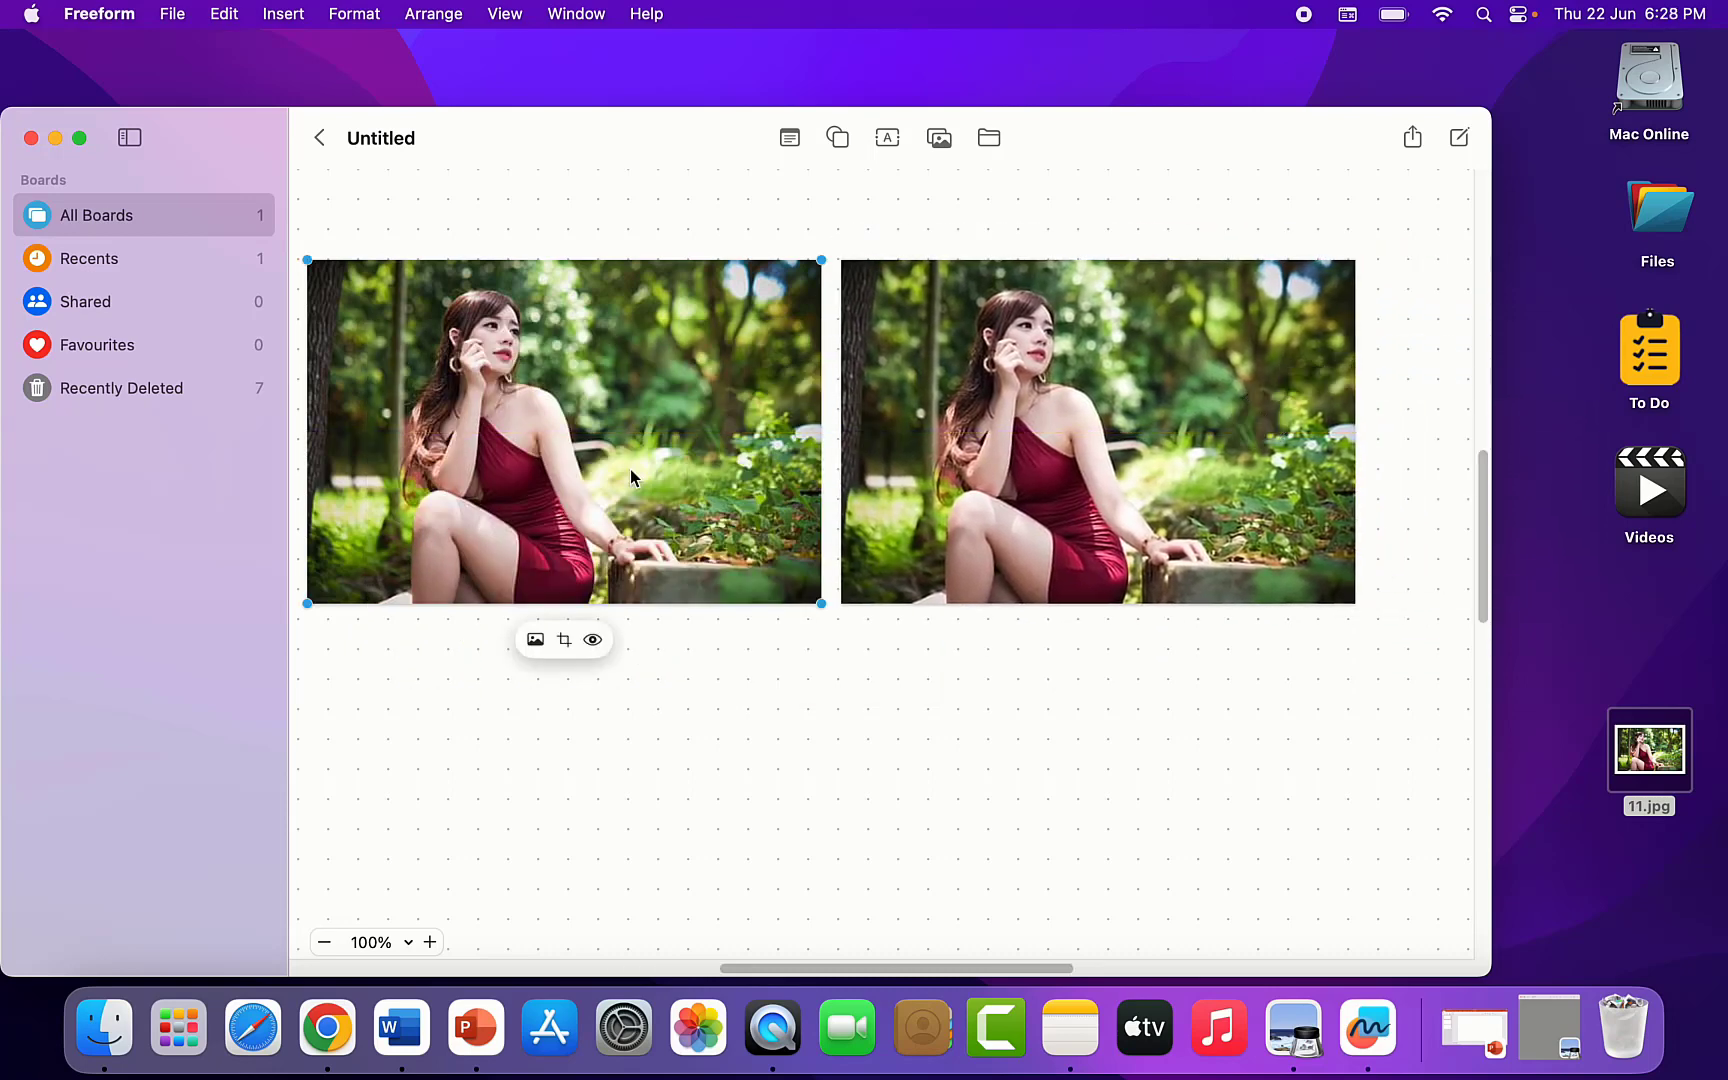
{"action": "left_click", "coordinate": [1097, 430]}
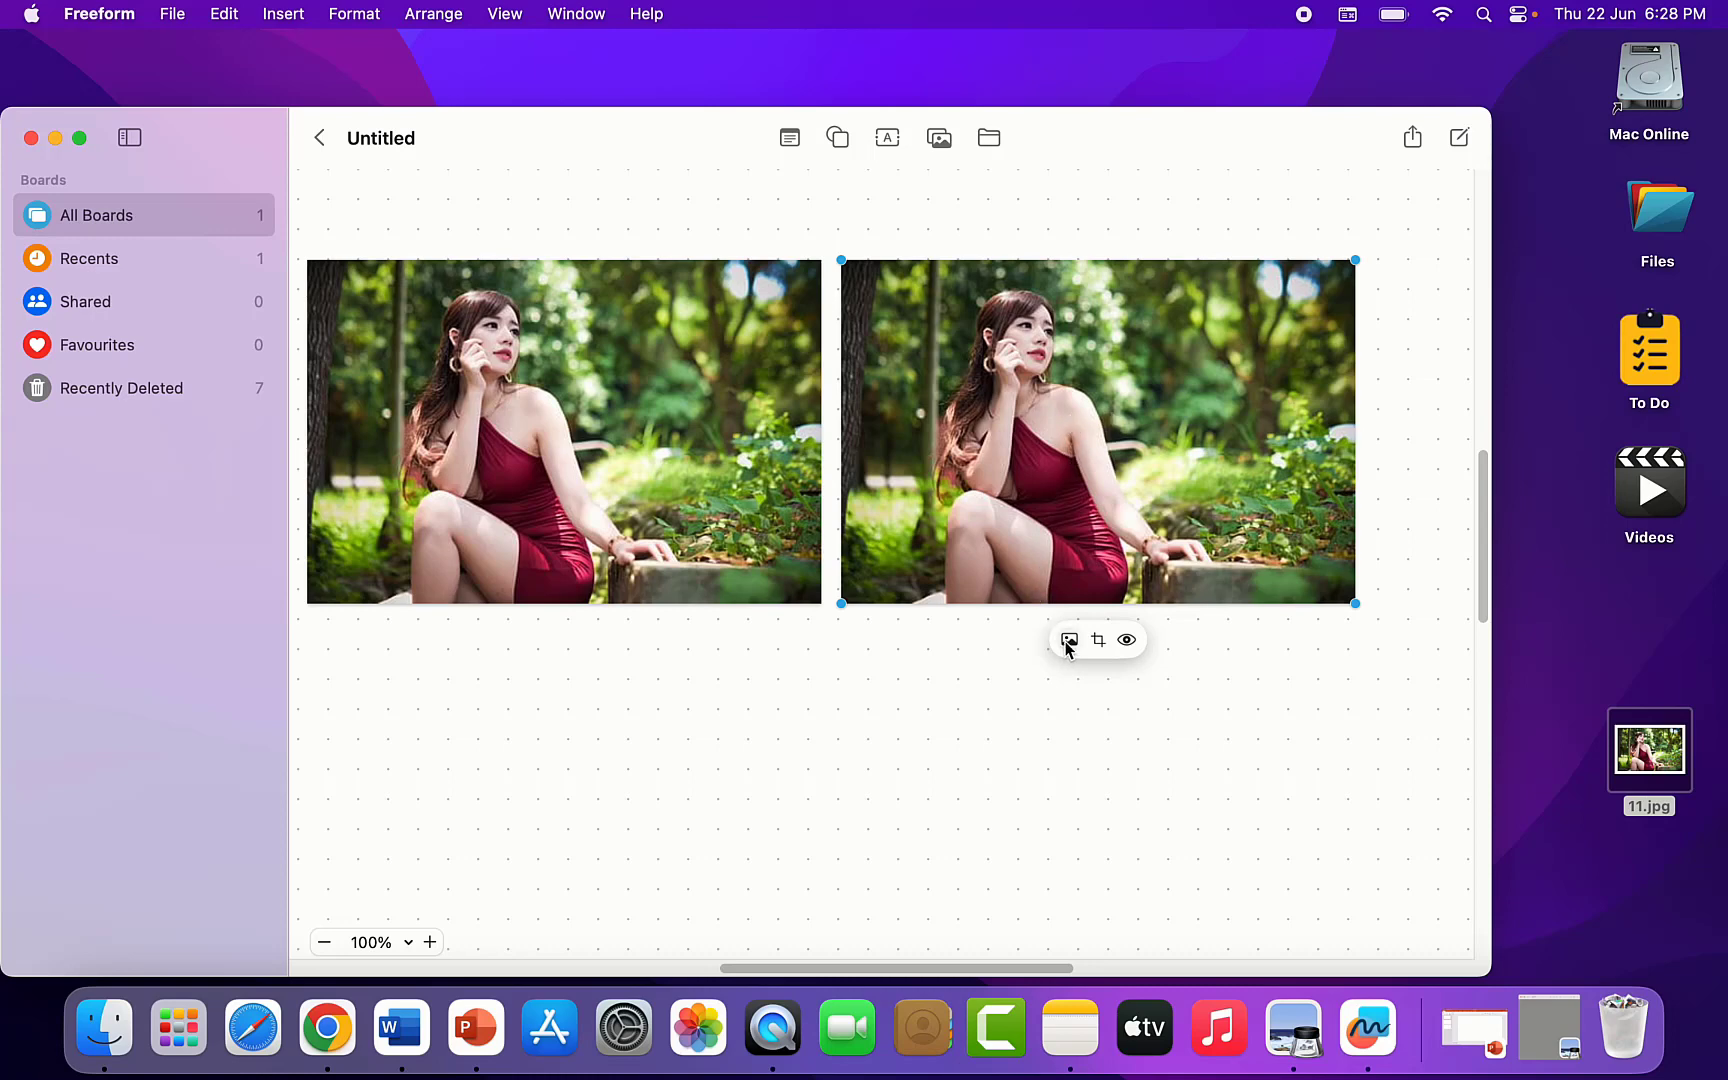
{"action": "left_click", "coordinate": [1068, 640]}
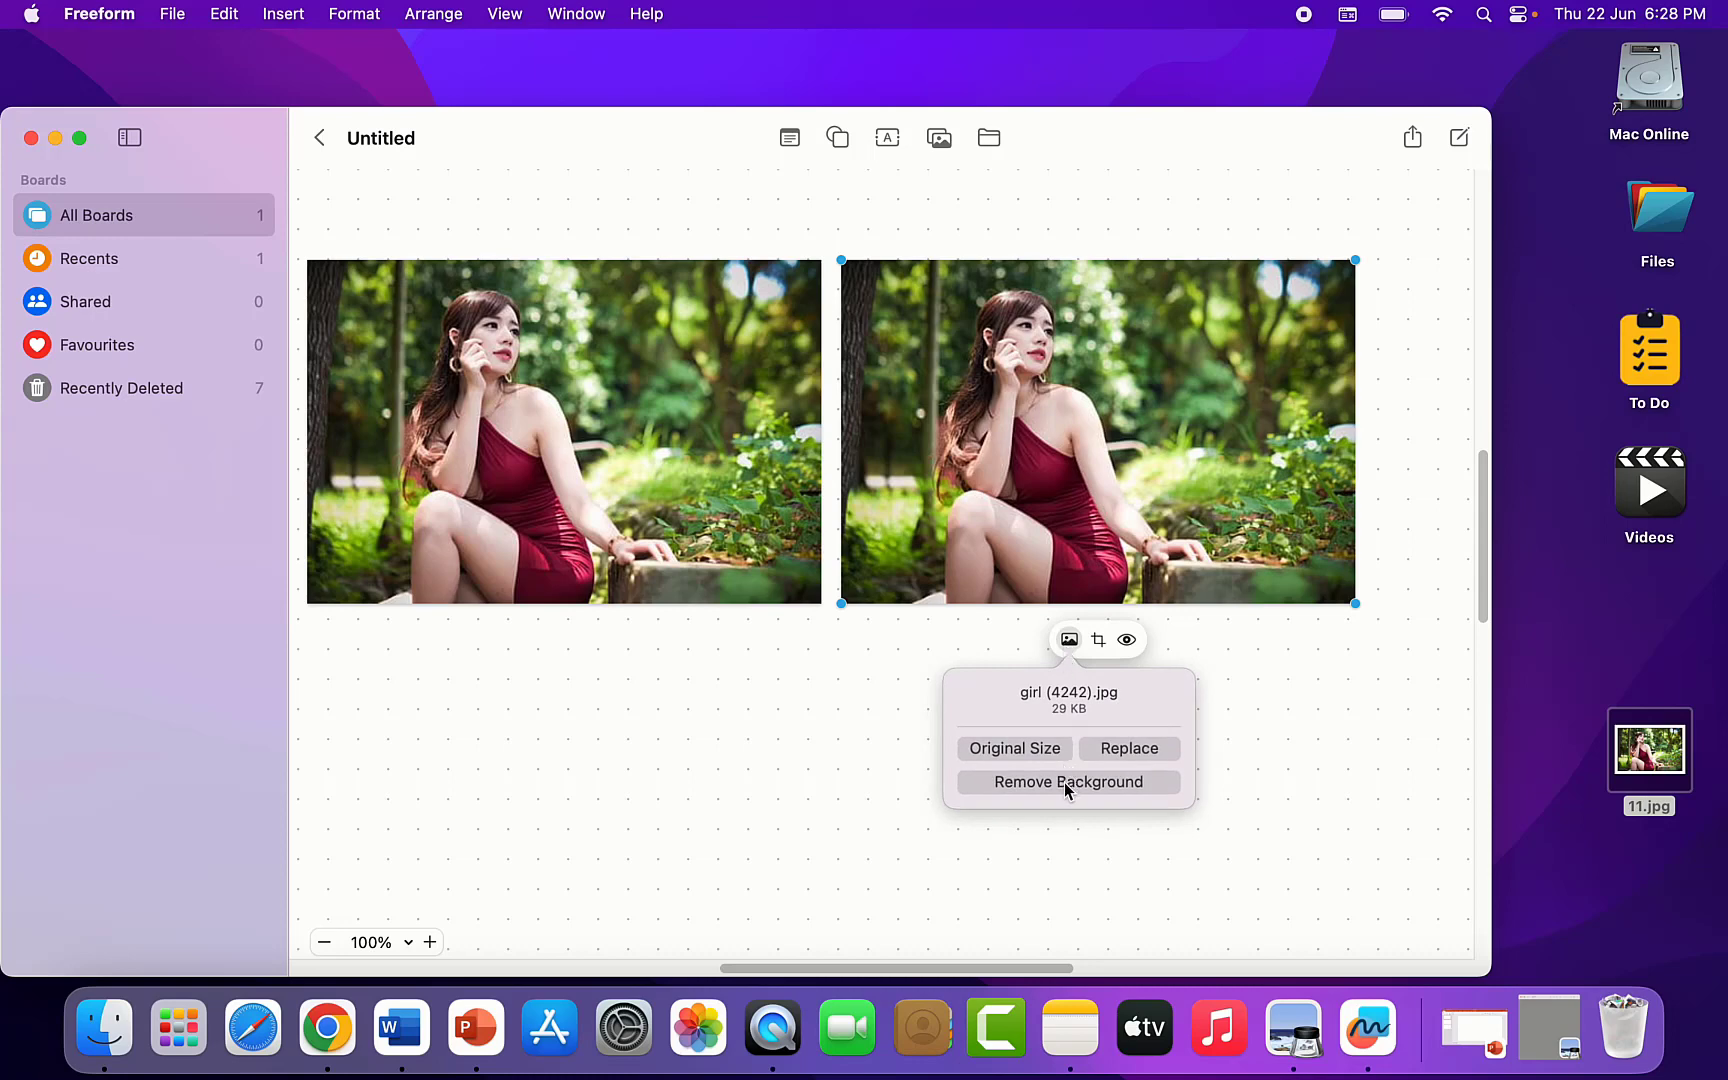
{"action": "left_click", "coordinate": [1066, 781]}
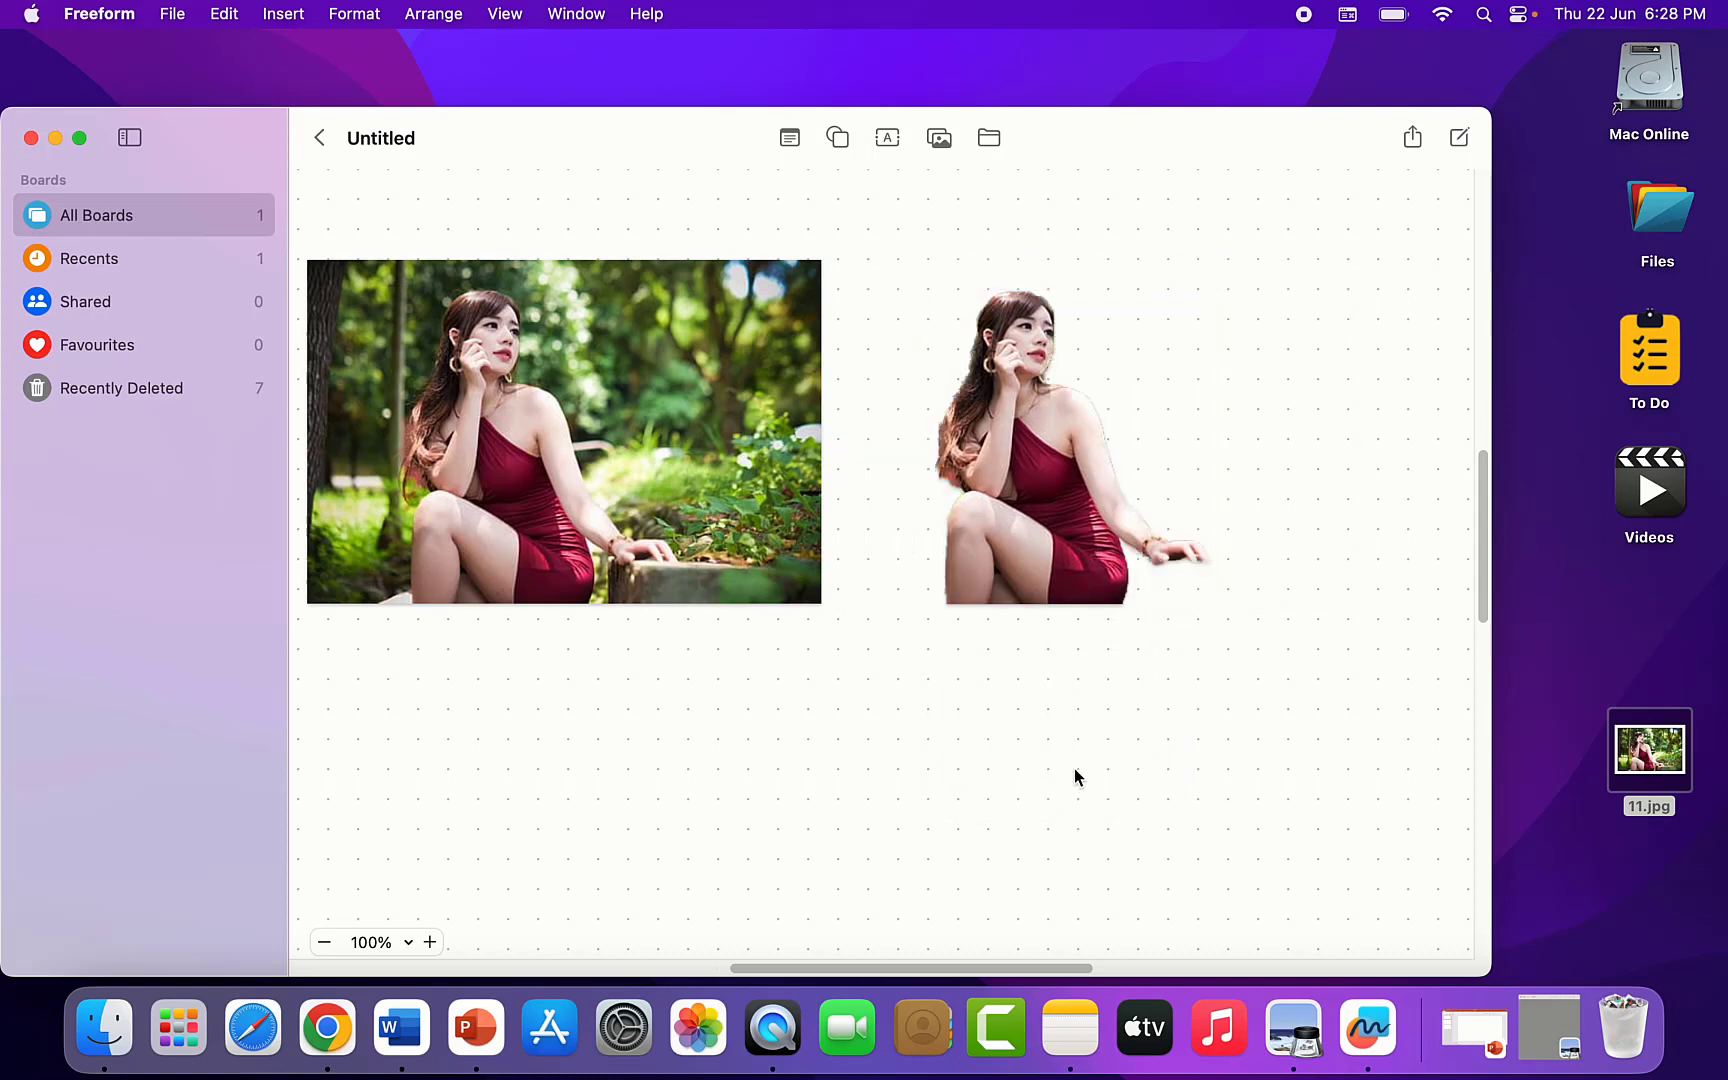
- Enlarge the background-free cutout of the woman and copy it
{"action": "left_click", "coordinate": [1063, 441]}
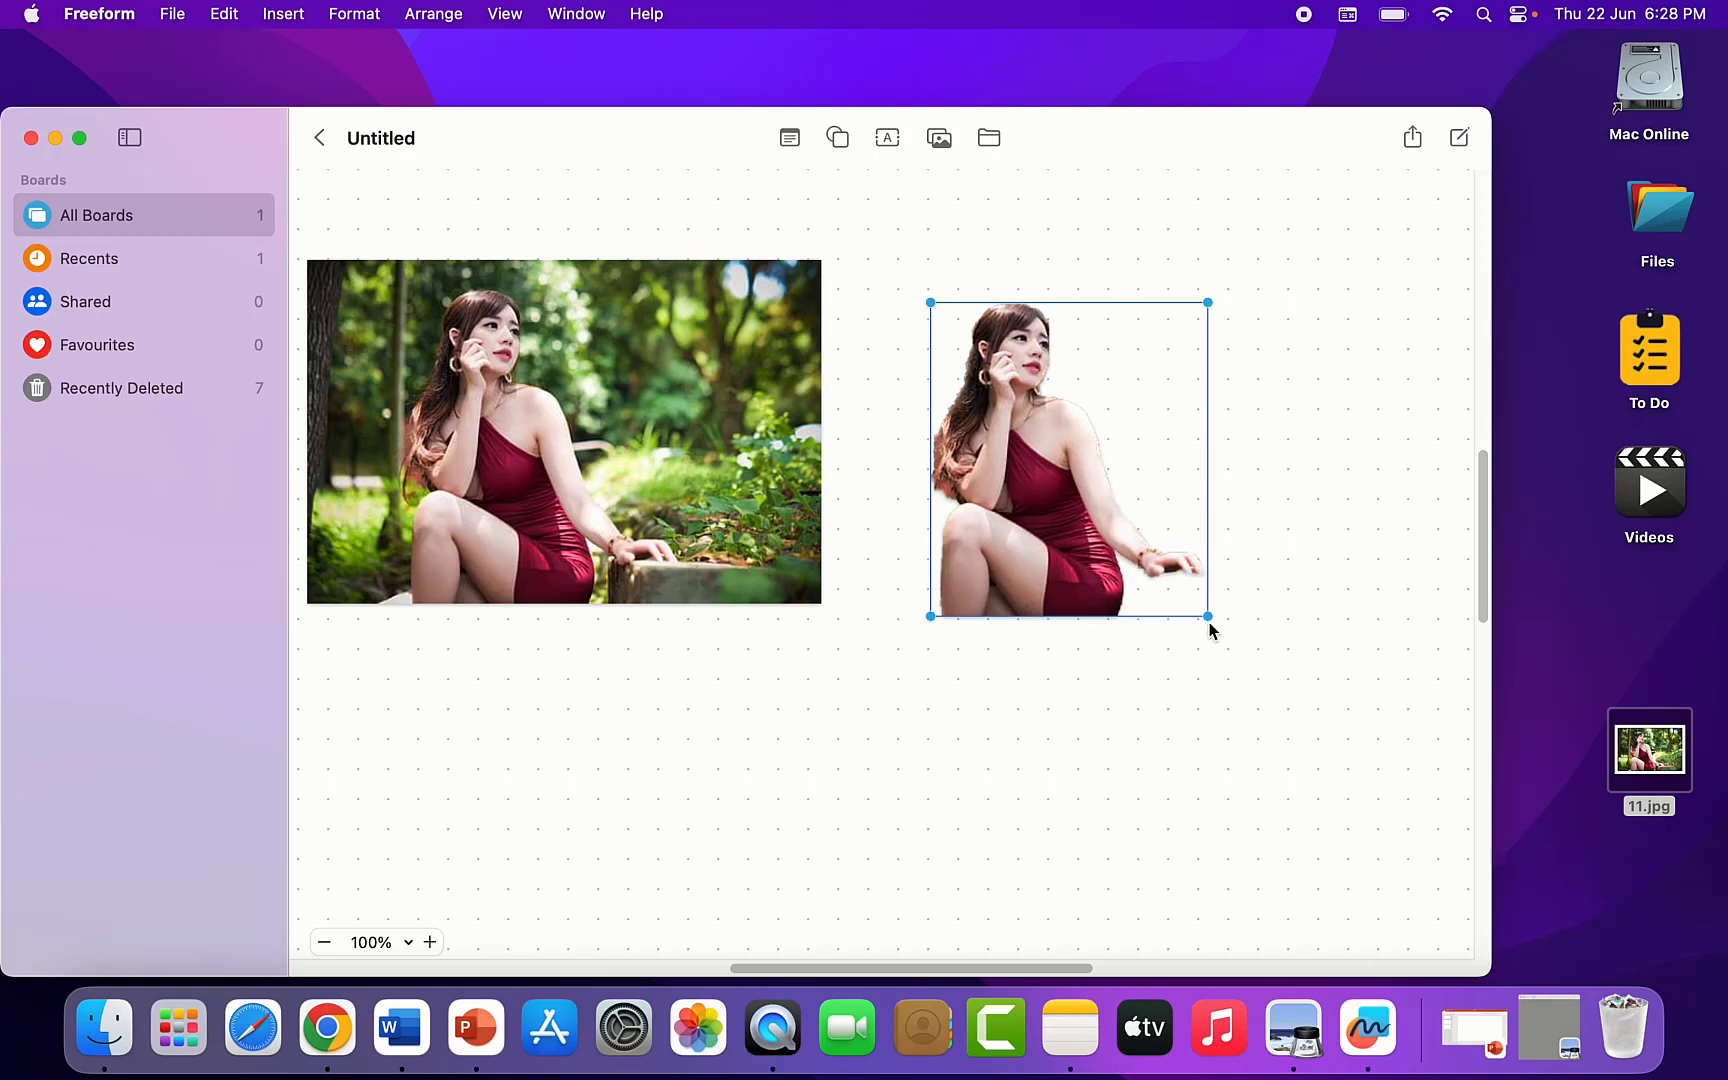
{"action": "left_click_drag", "start_coordinate": [1207, 615], "coordinate": [1344, 768]}
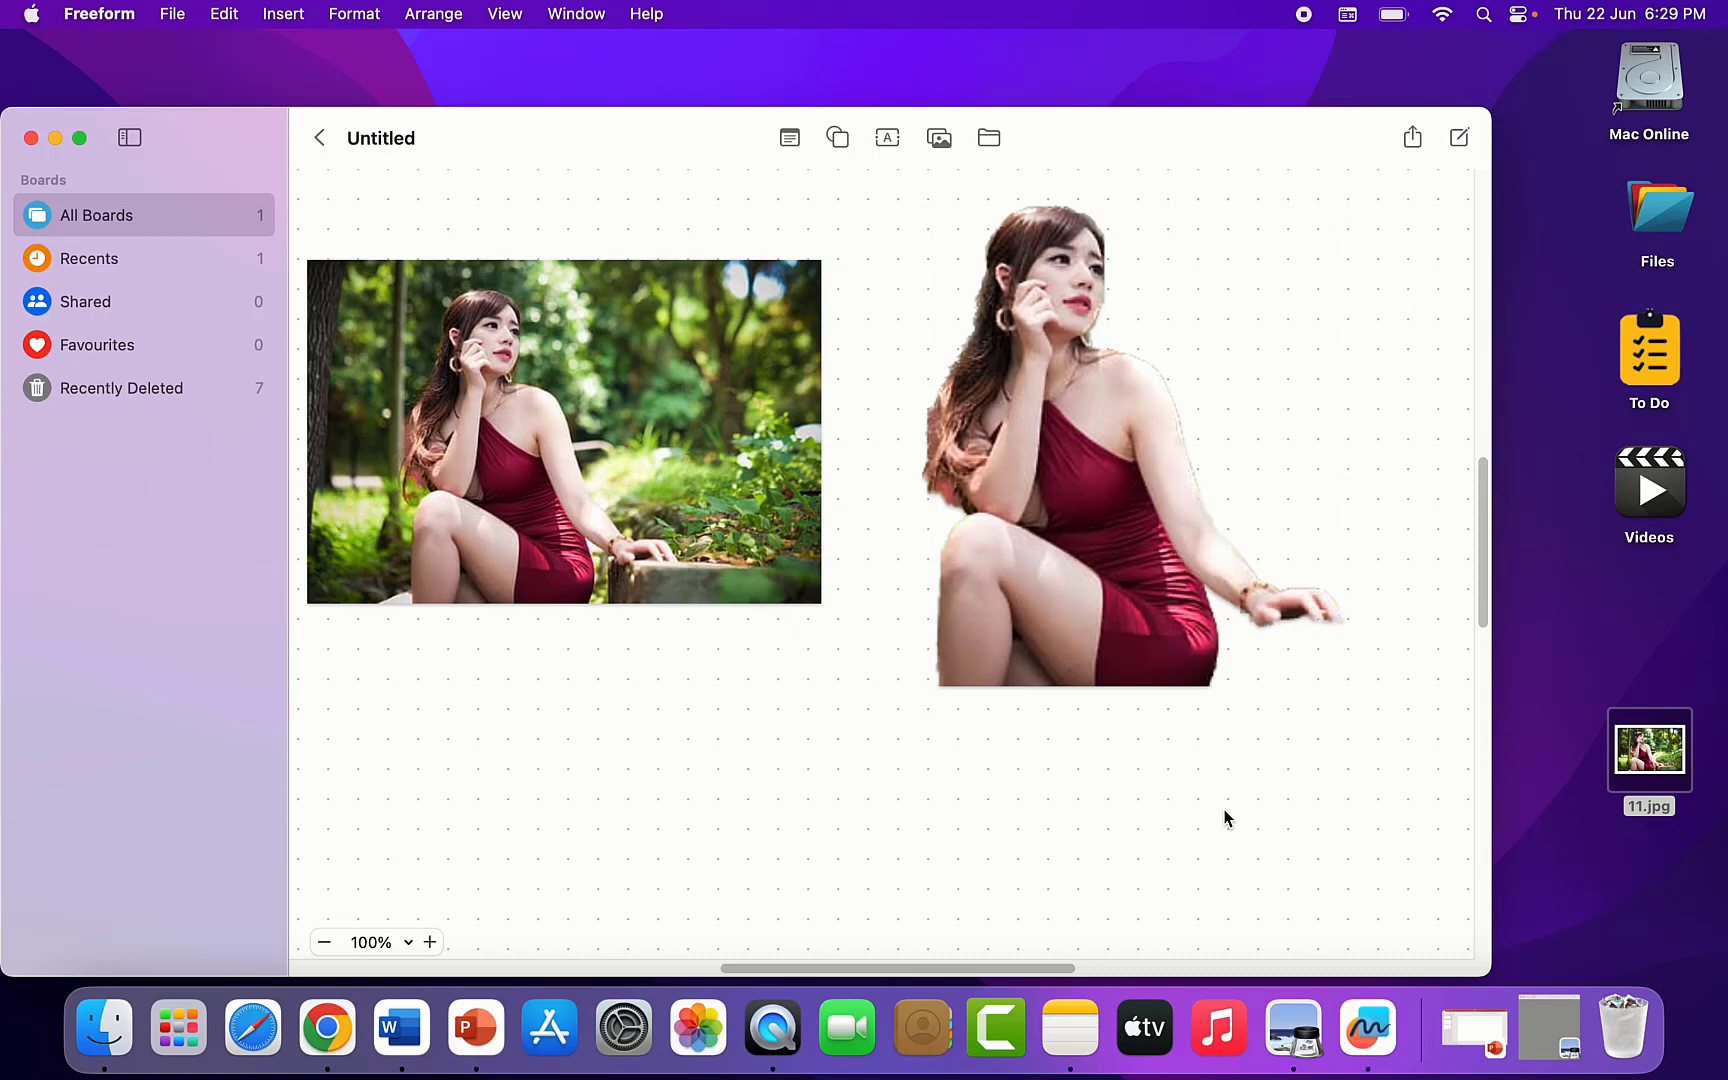
{"action": "mouse_move", "coordinate": [1144, 613]}
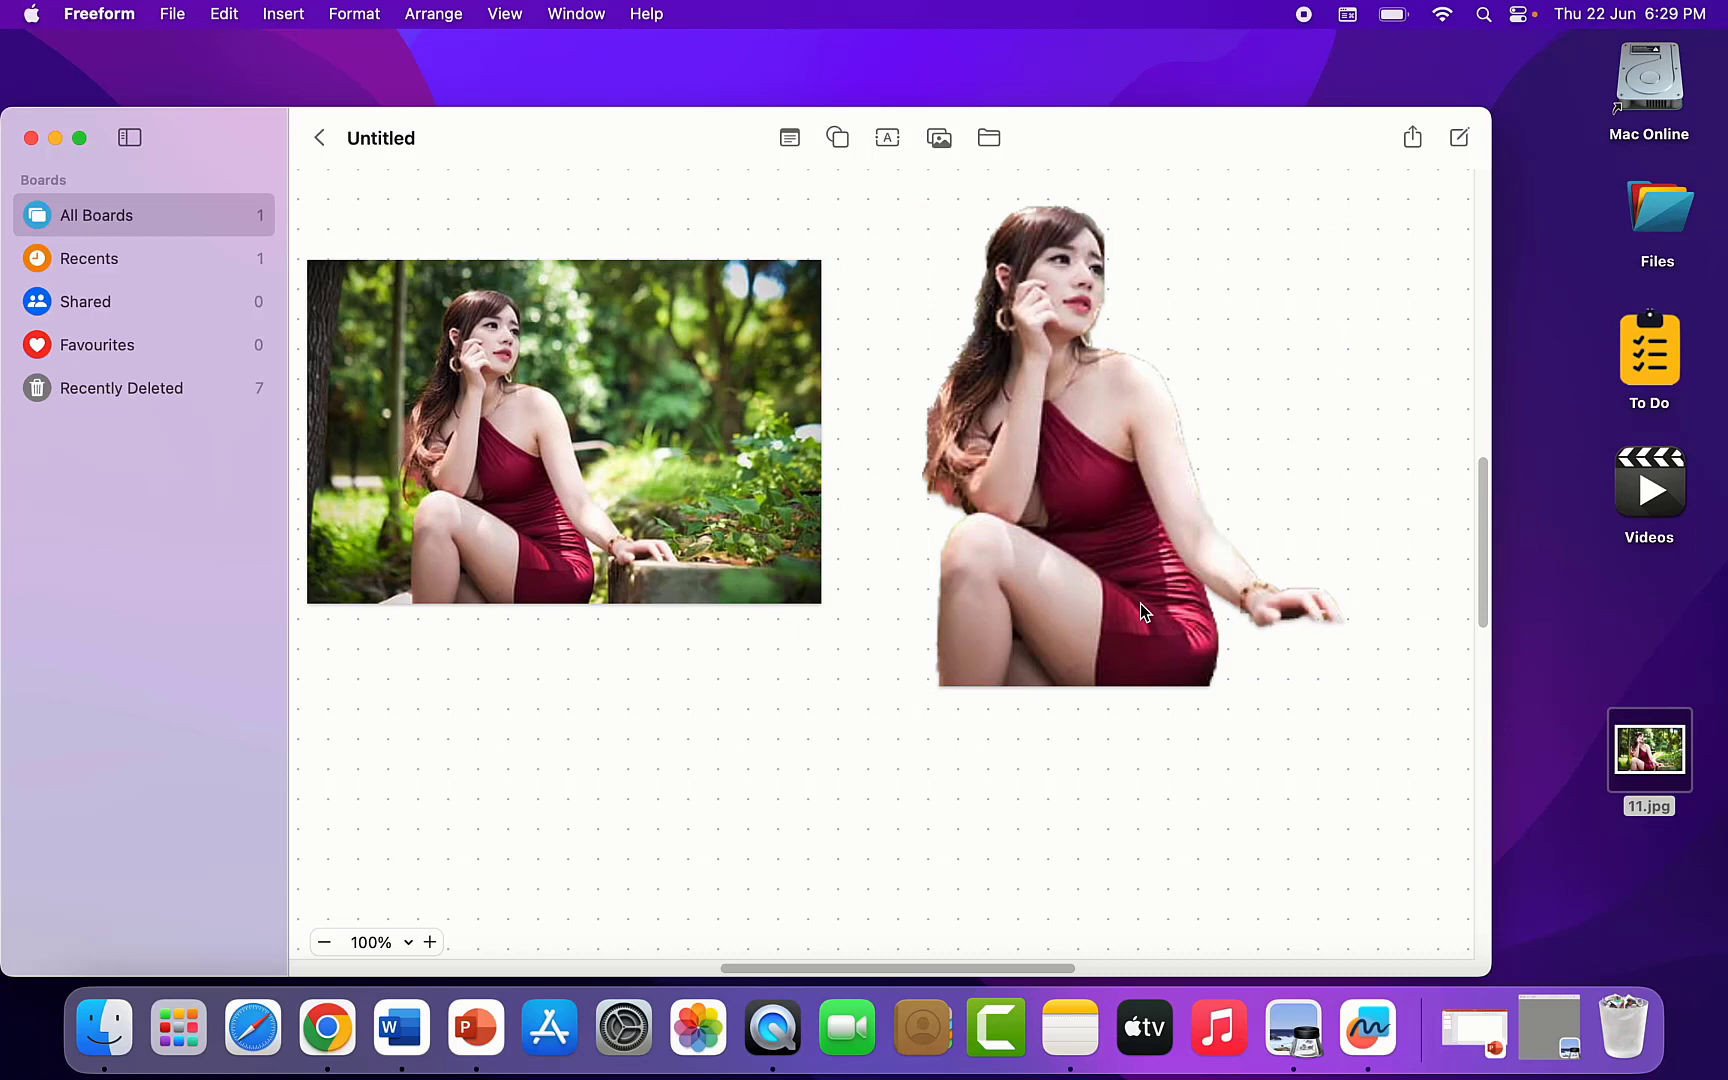
{"action": "right_click", "coordinate": [1143, 613]}
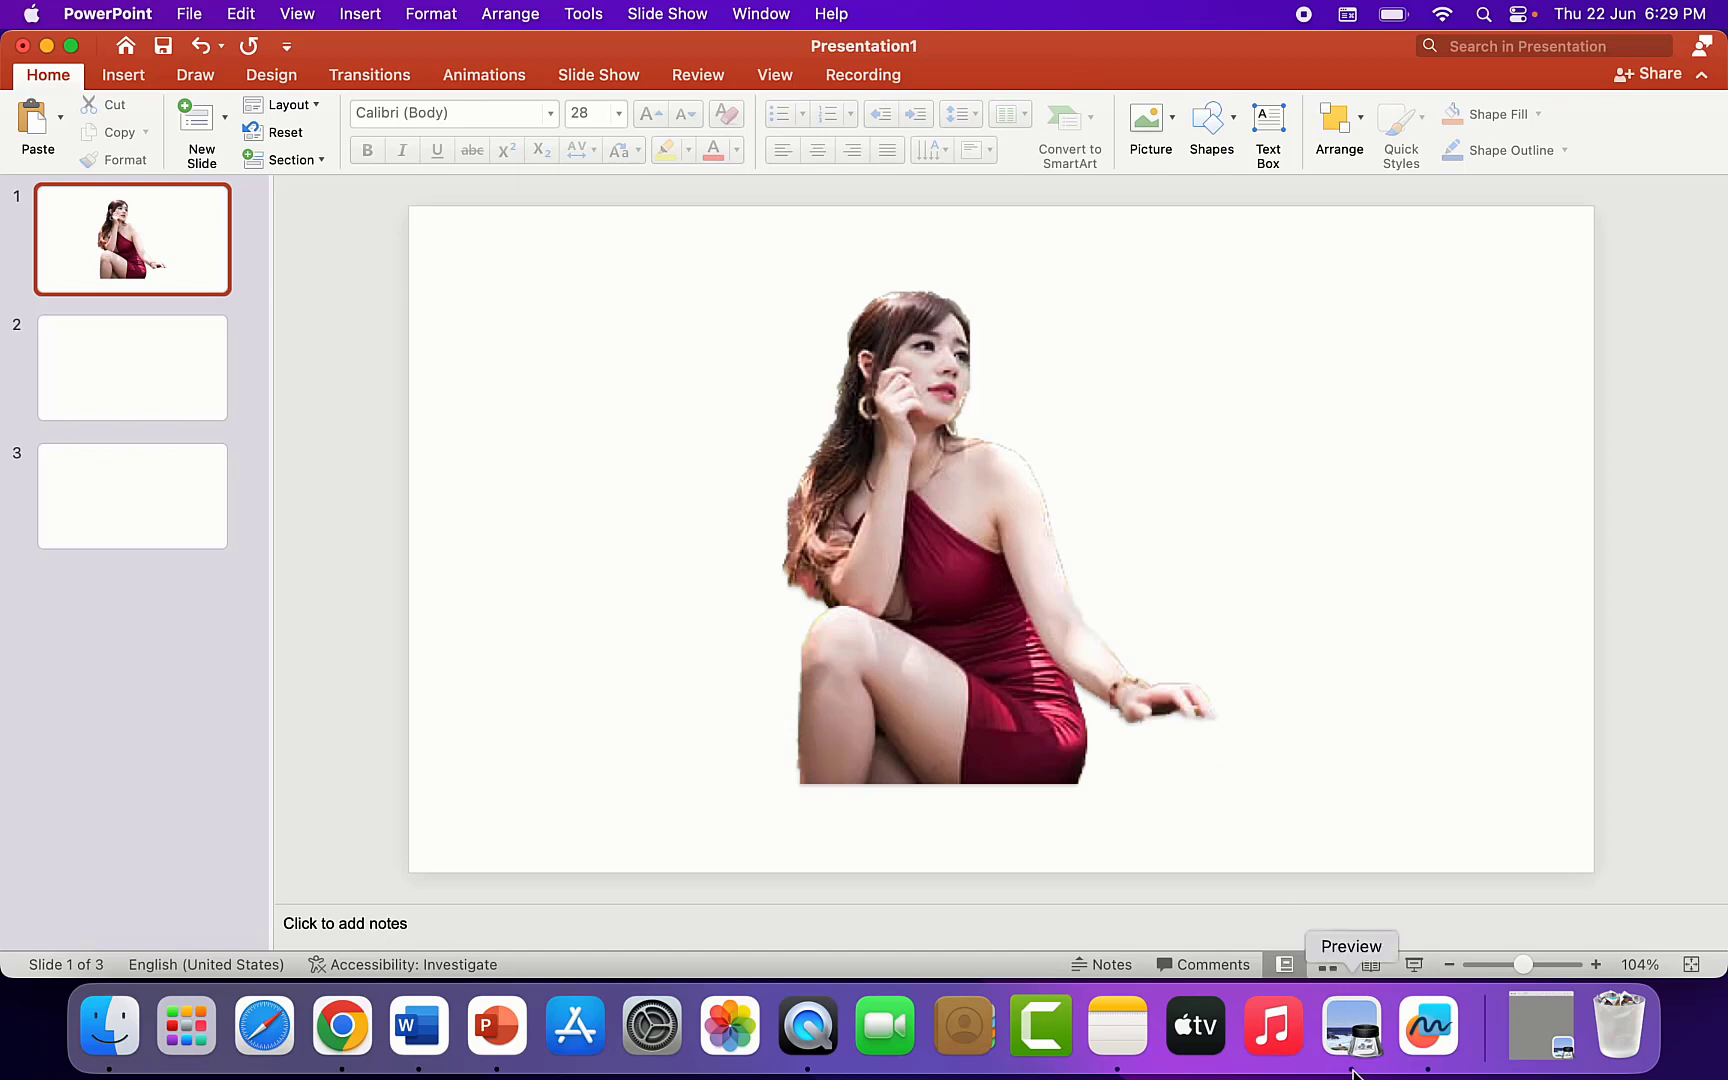
- Switch to Preview from the Dock after pasting the cutout into PowerPoint
{"action": "left_click", "coordinate": [1349, 1026]}
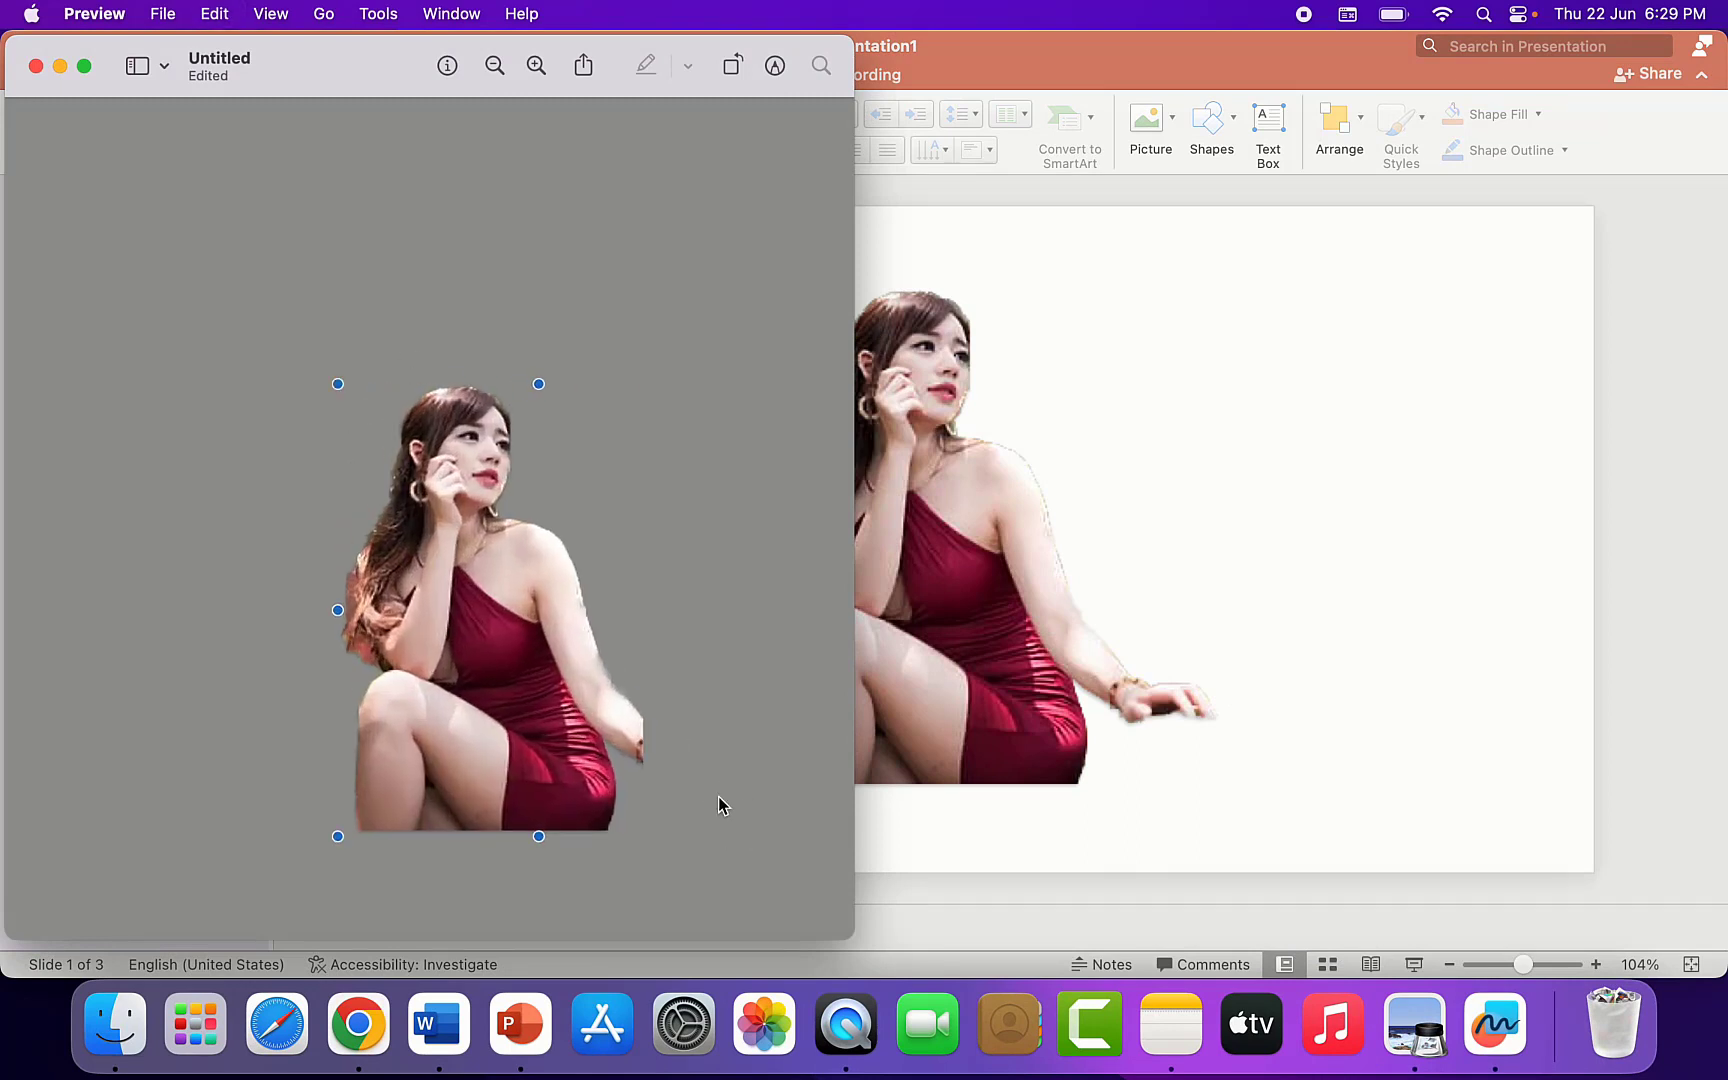
- Save the cutout from Preview as a transparent PNG in Documents
{"action": "left_click_drag", "start_coordinate": [539, 835], "coordinate": [641, 724]}
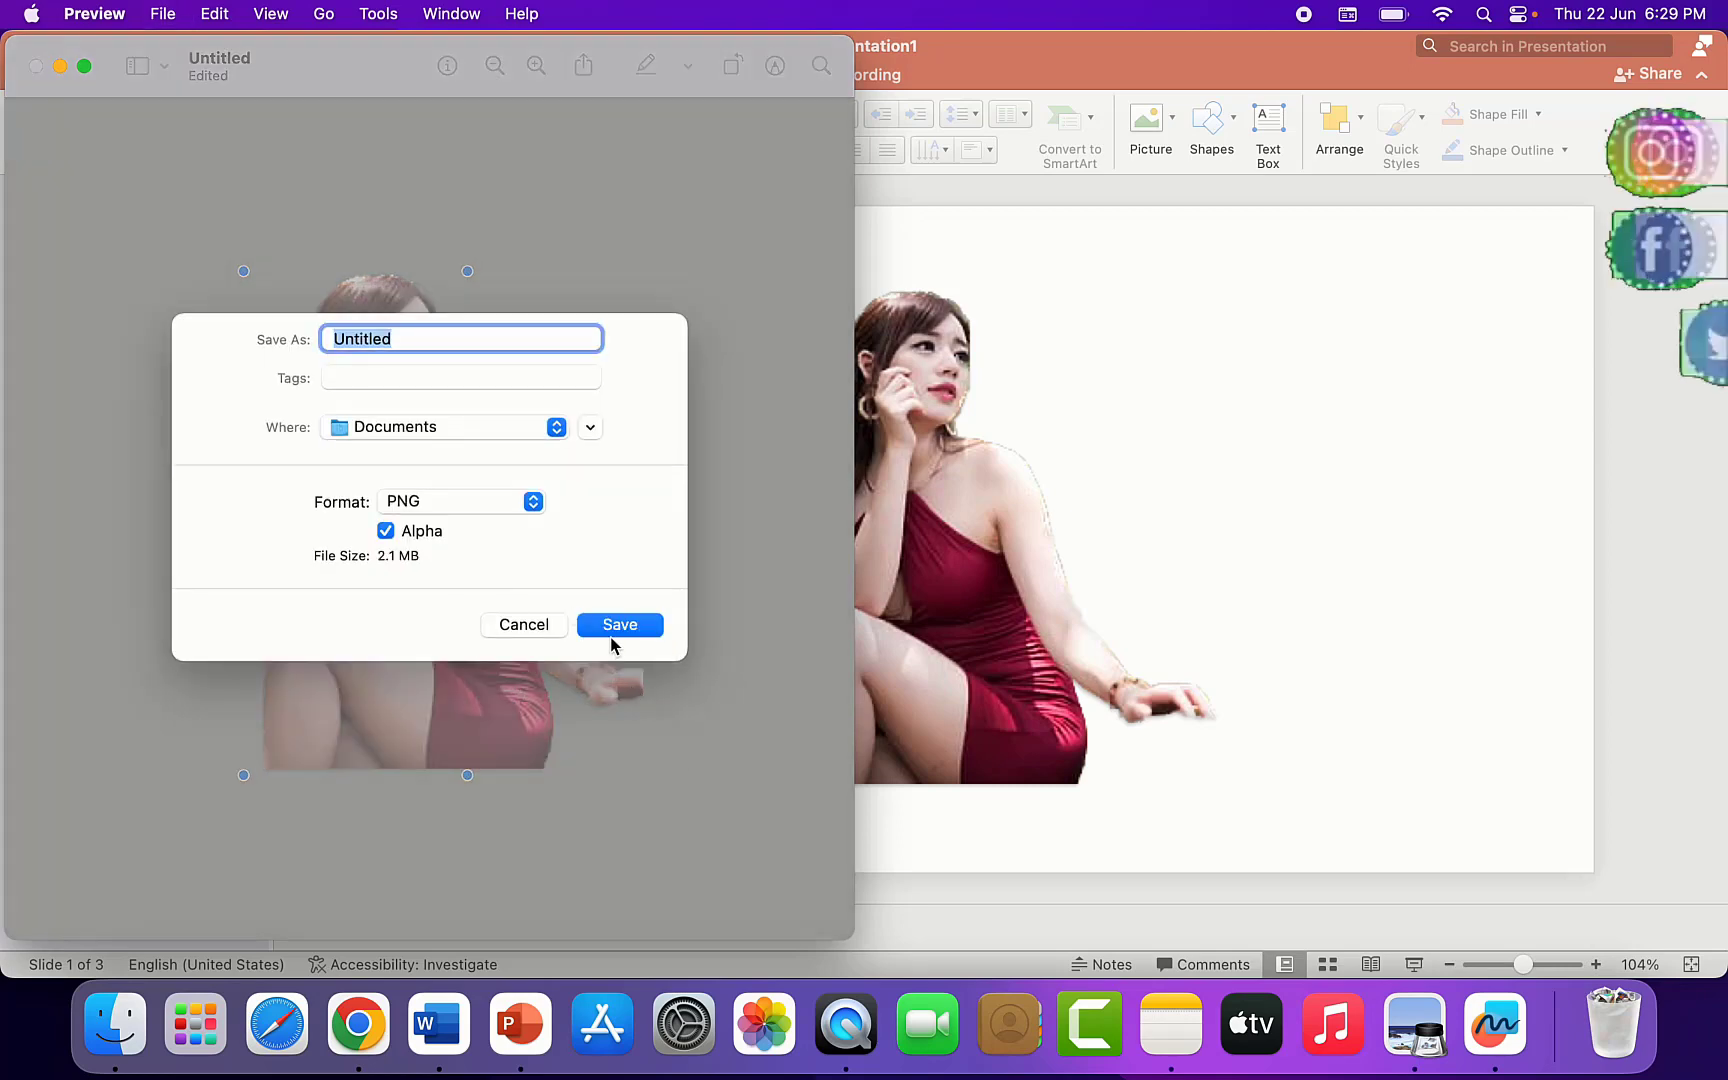
{"action": "left_click", "coordinate": [619, 625]}
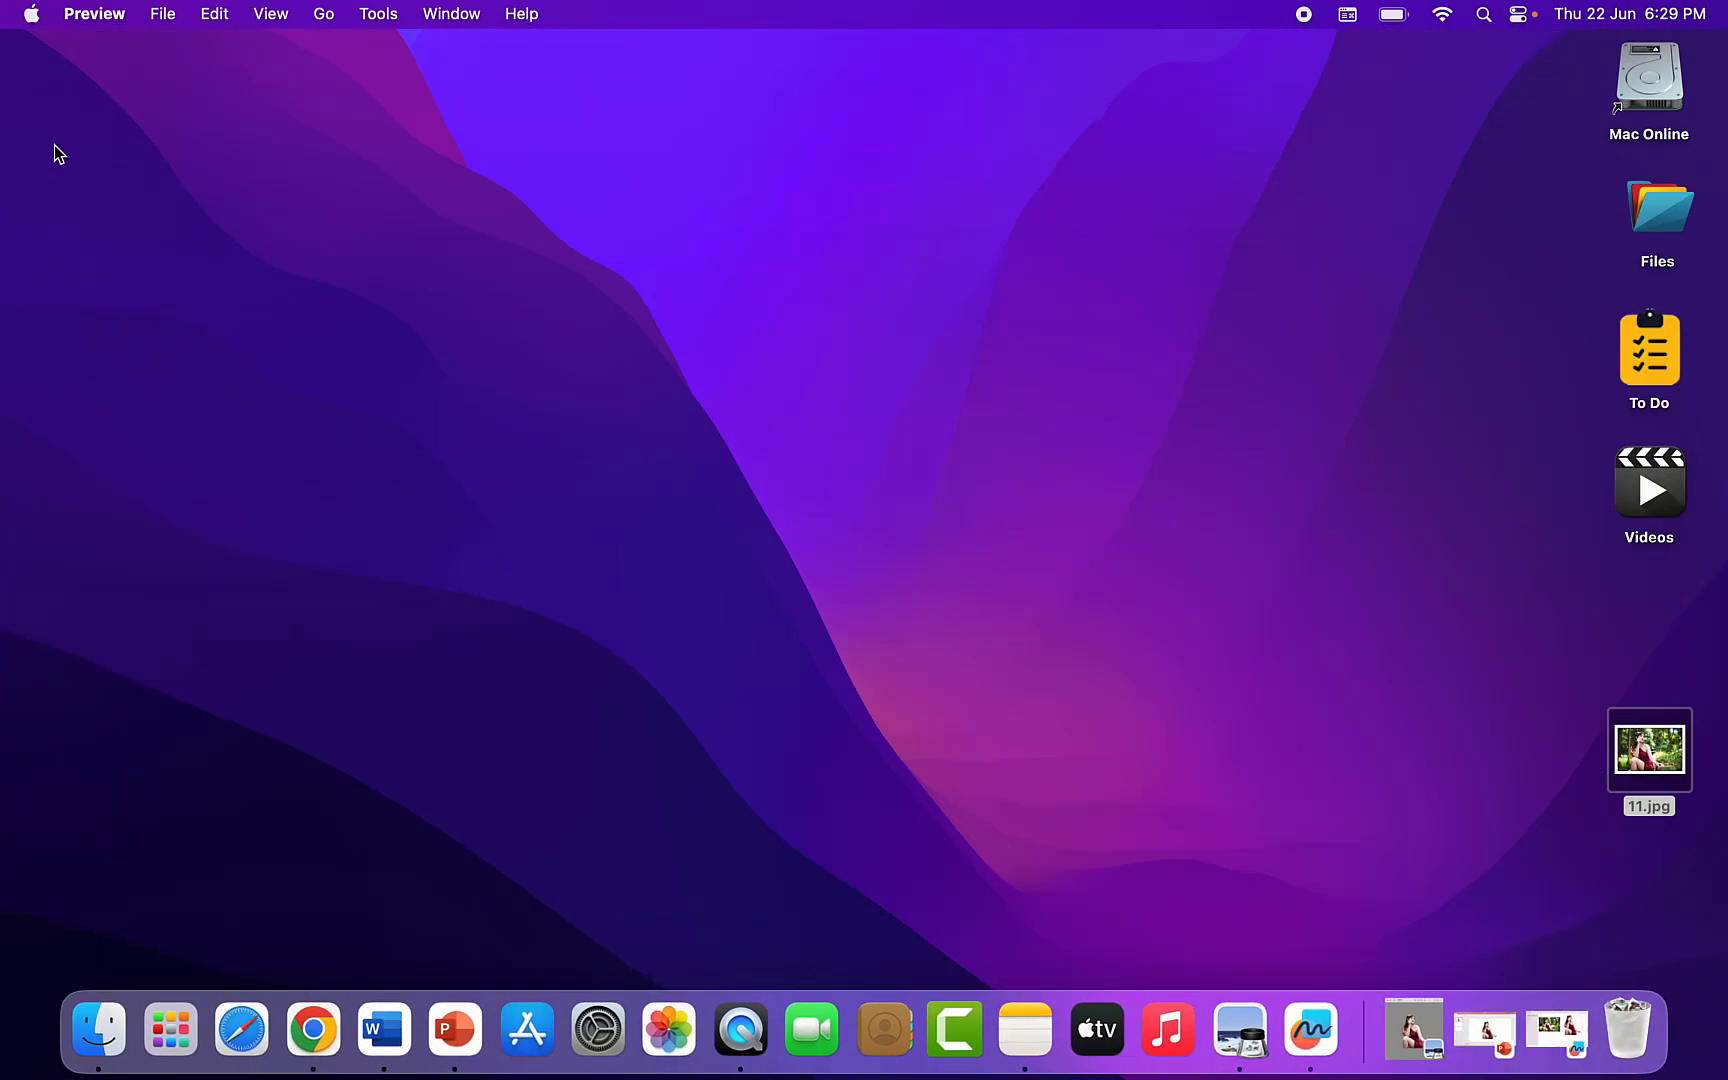
{"action": "mouse_move", "coordinate": [86, 130]}
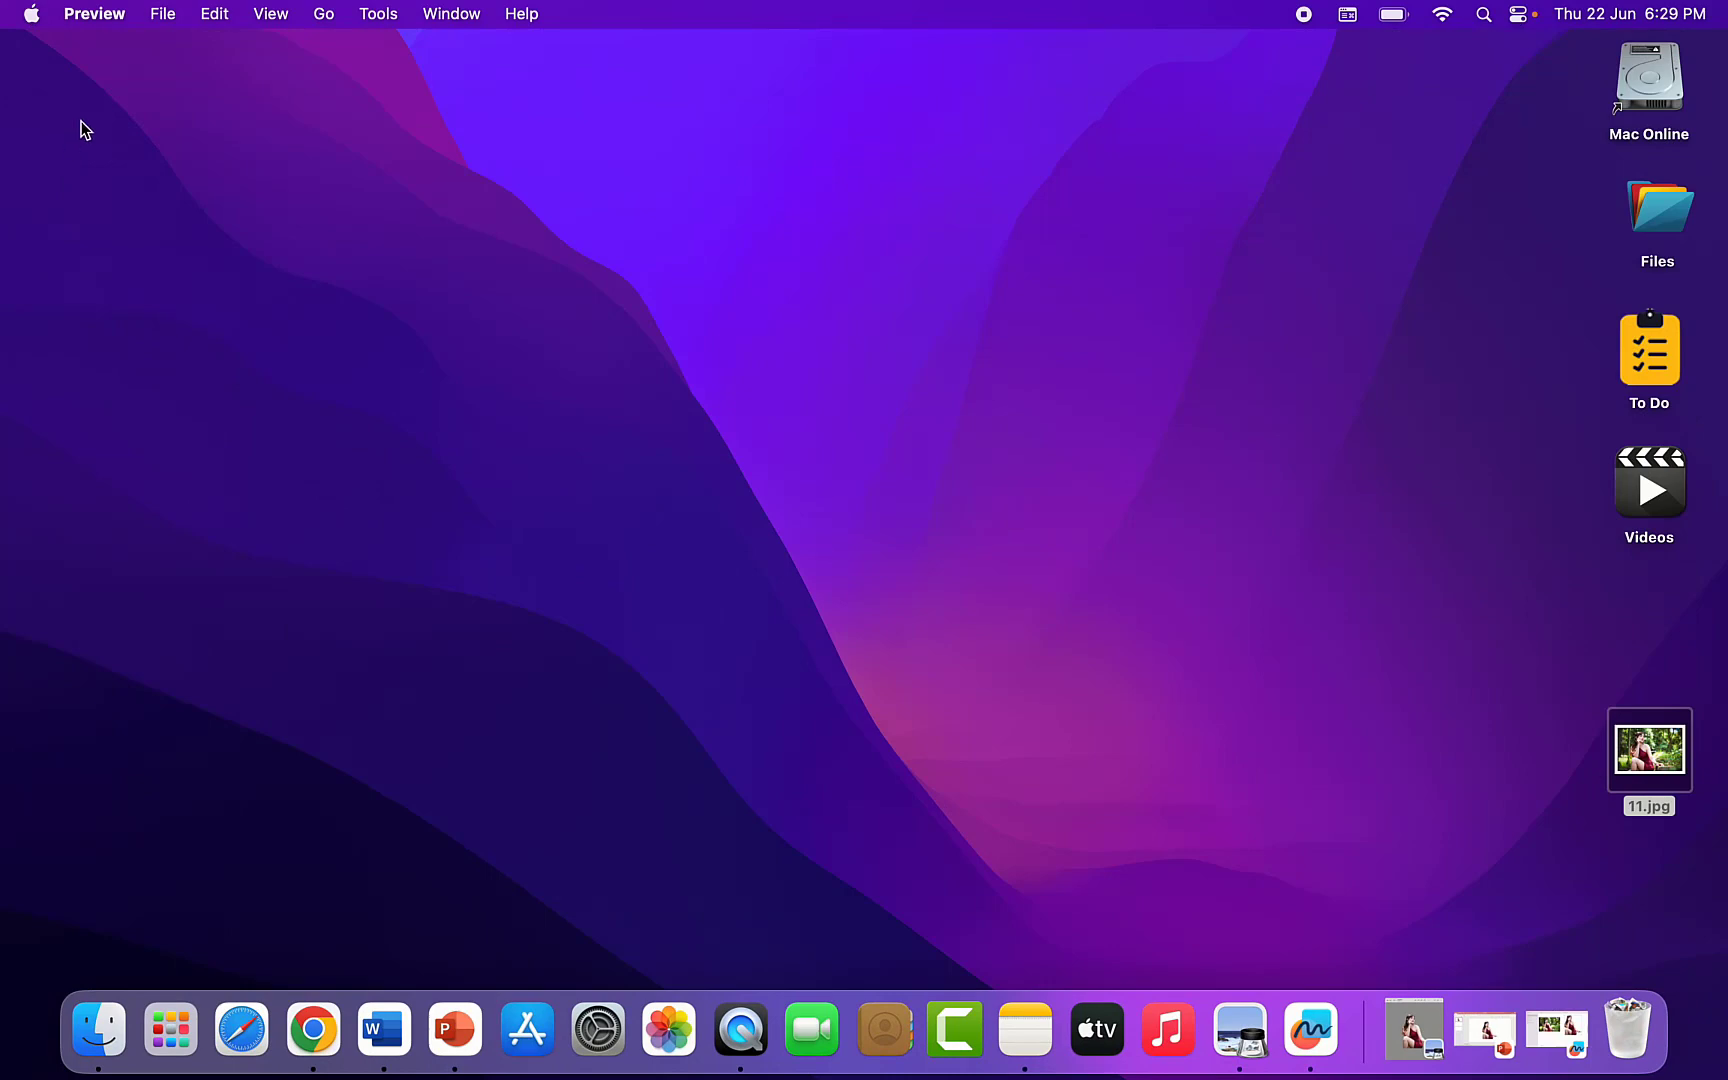